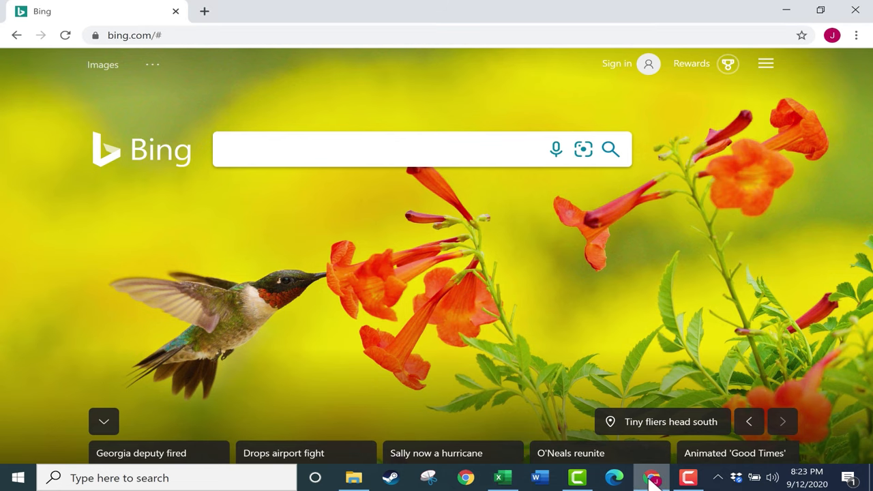
Search Bing for "pixel art" and switch to the image results
left_click(382, 149)
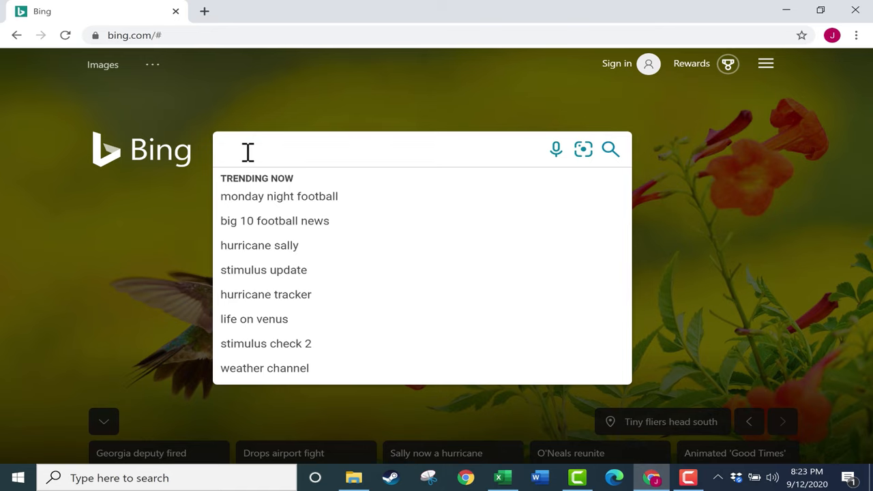
type("pixel art")
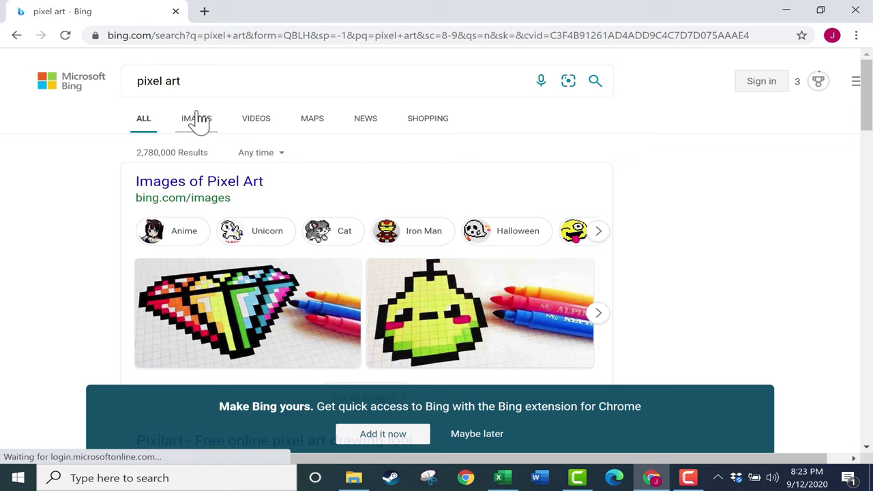
left_click(197, 117)
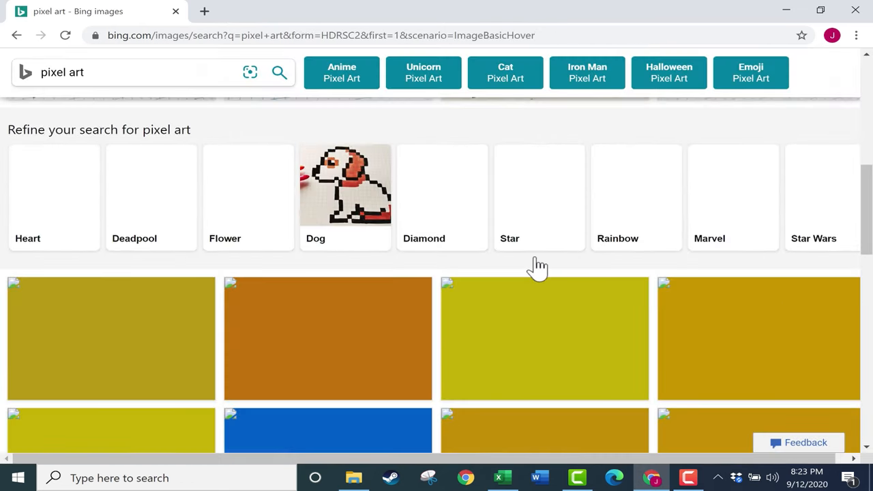
Scroll down through the pixel-art image thumbnails looking for a watermelon slice
scroll("down", 3)
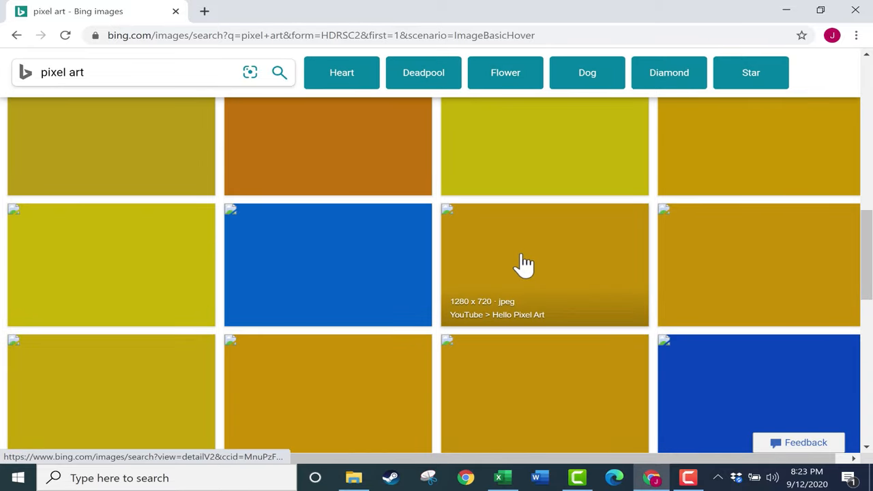
scroll("down", 3)
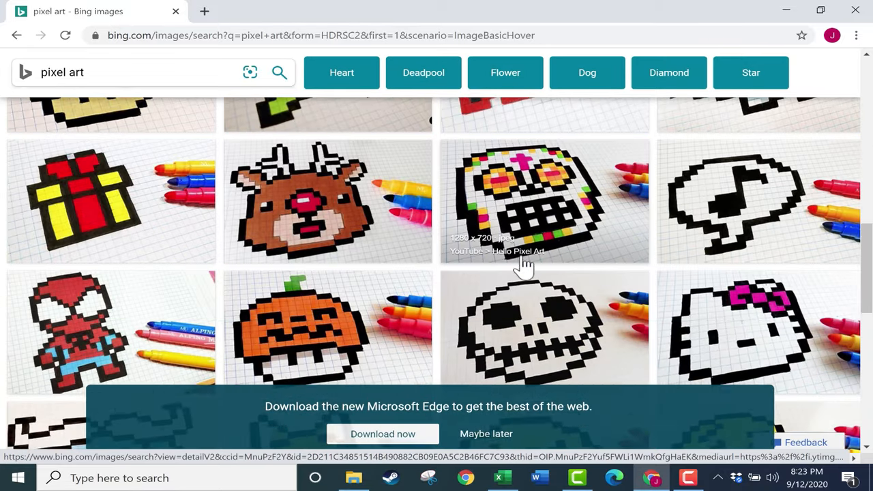
scroll("down", 3)
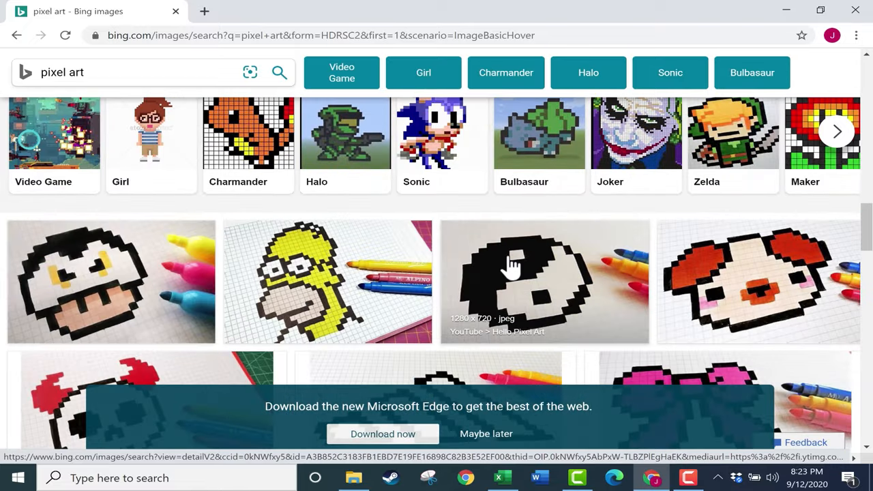
mouse_move(529, 258)
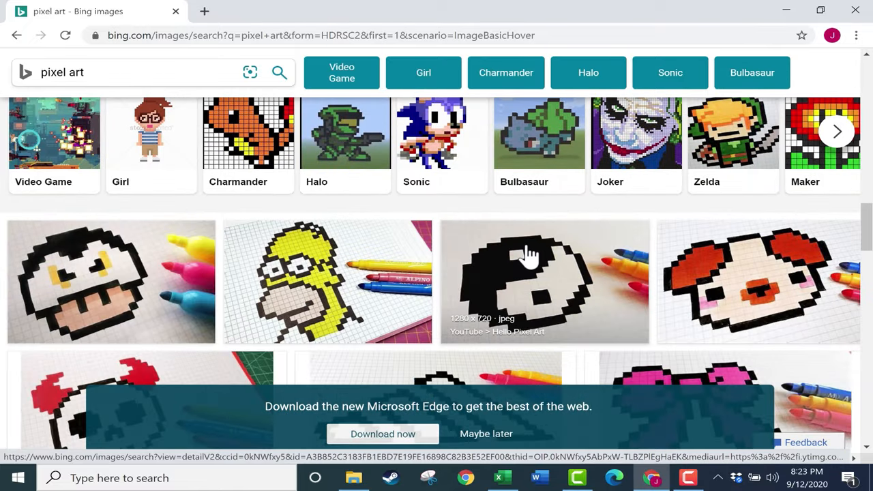
scroll("down", 3)
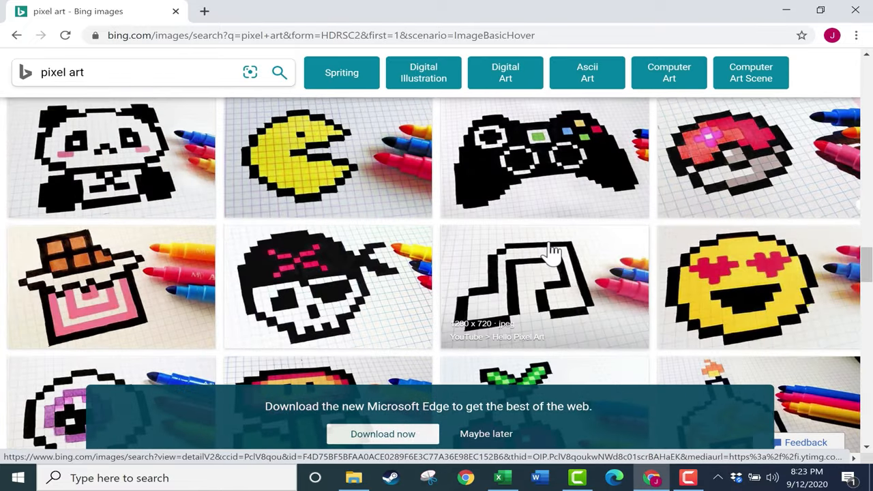
scroll("down", 3)
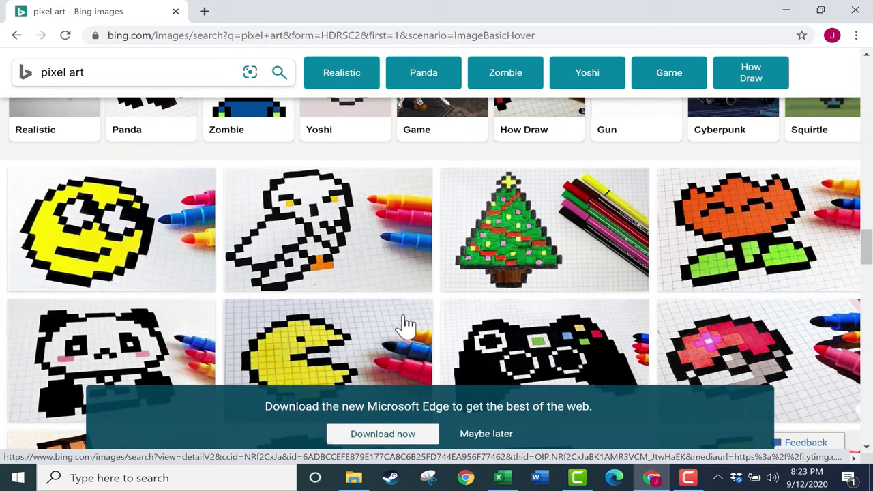
scroll("down", 3)
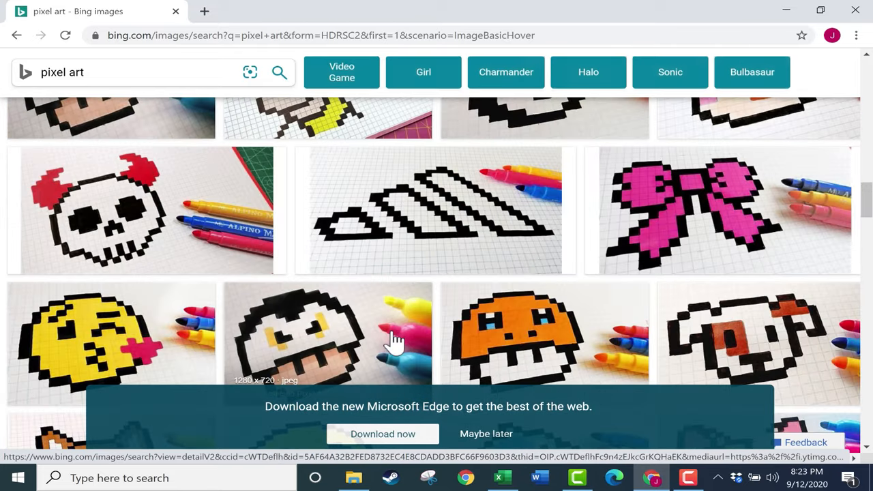
scroll("down", 3)
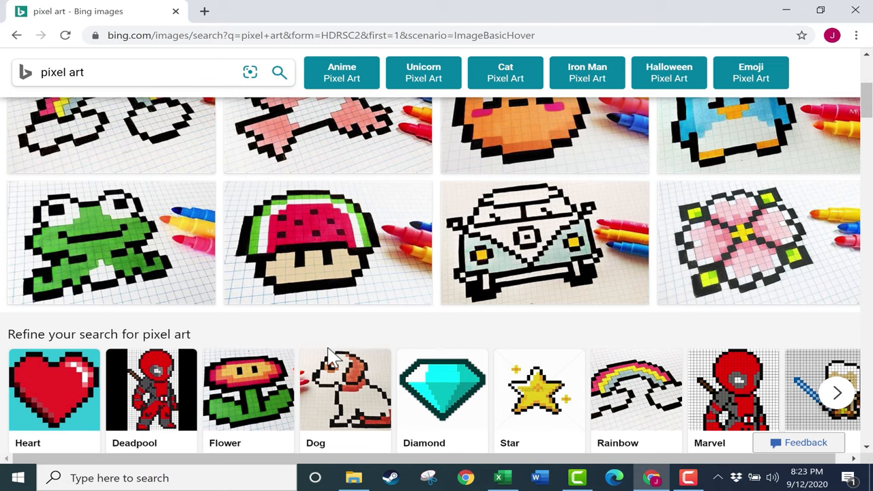
mouse_move(334, 357)
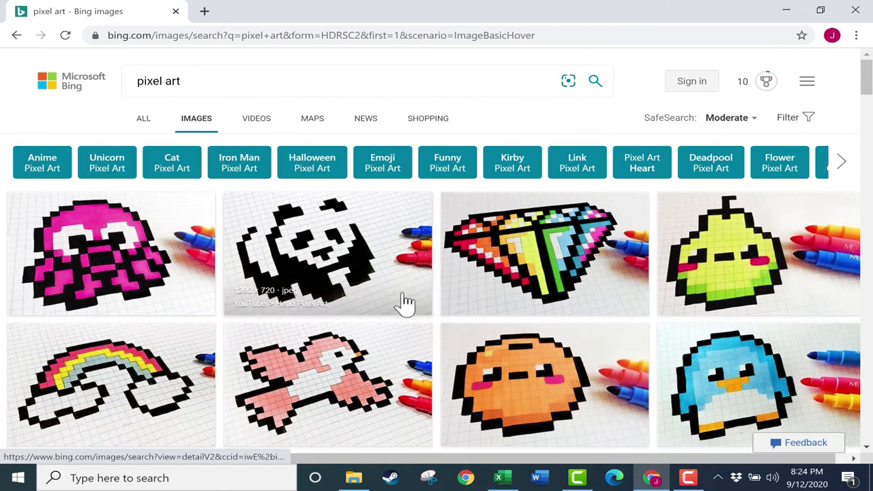
Bring the blank "Watermelon for Pixel Art Excel video" workbook to the front
left_click(502, 477)
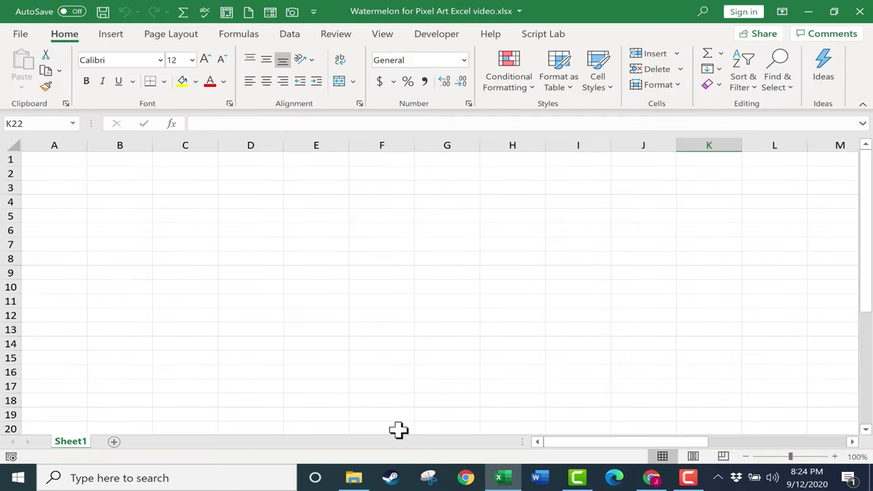
mouse_move(196, 168)
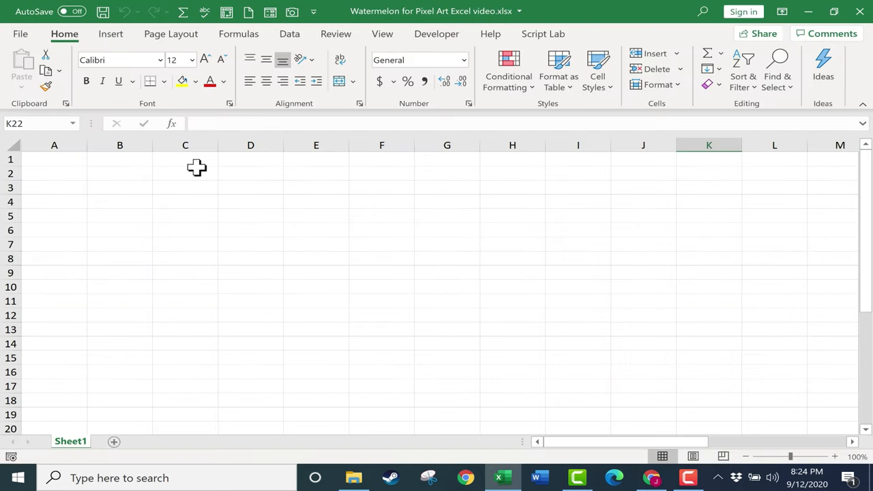
mouse_move(156, 160)
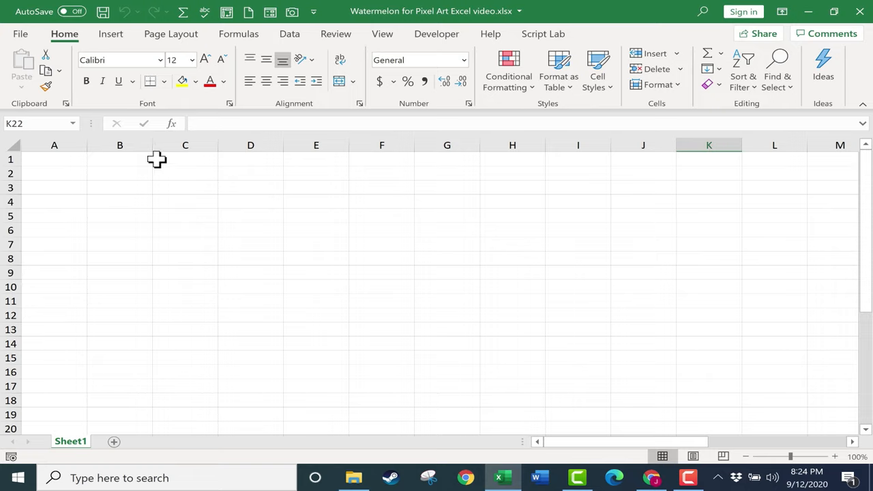
mouse_move(106, 184)
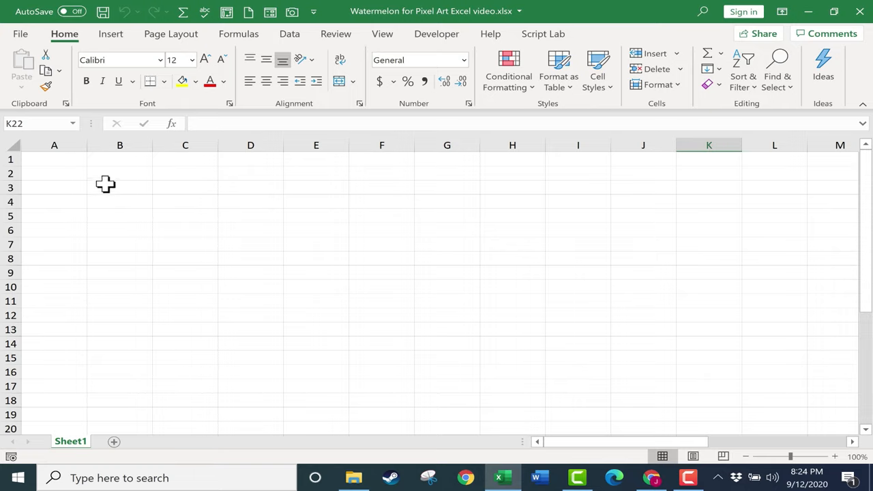
mouse_move(73, 199)
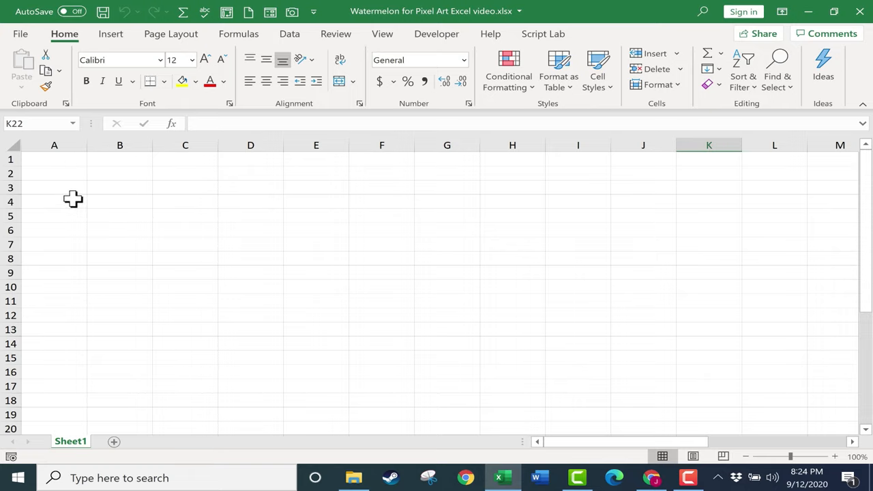
mouse_move(320, 207)
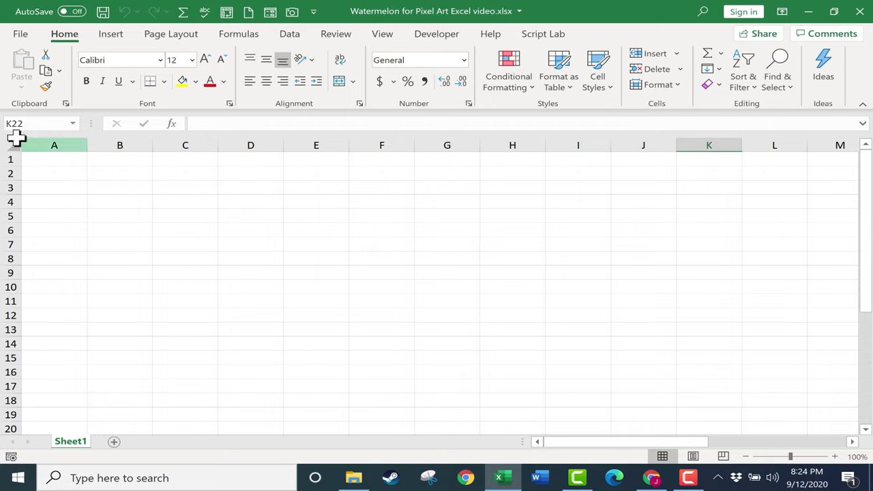
Select the whole sheet and narrow every column to about 3.30 for square pixel cells
left_click(186, 229)
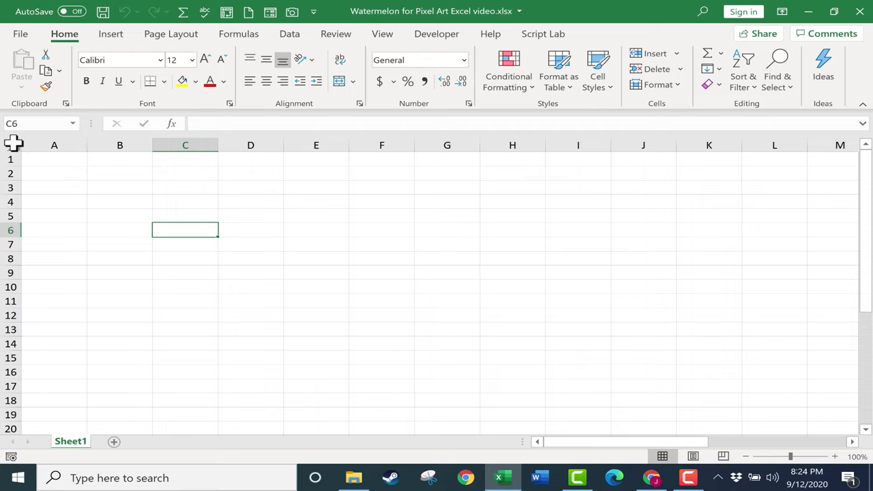
left_click(55, 158)
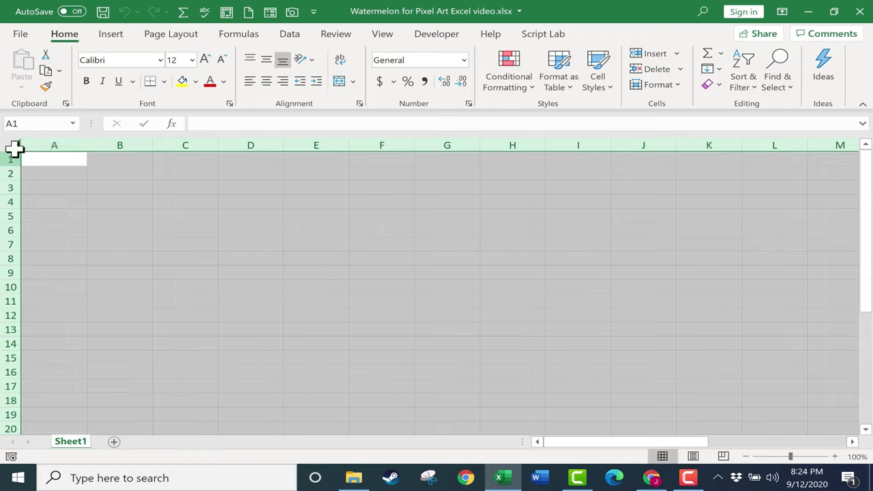
mouse_move(148, 145)
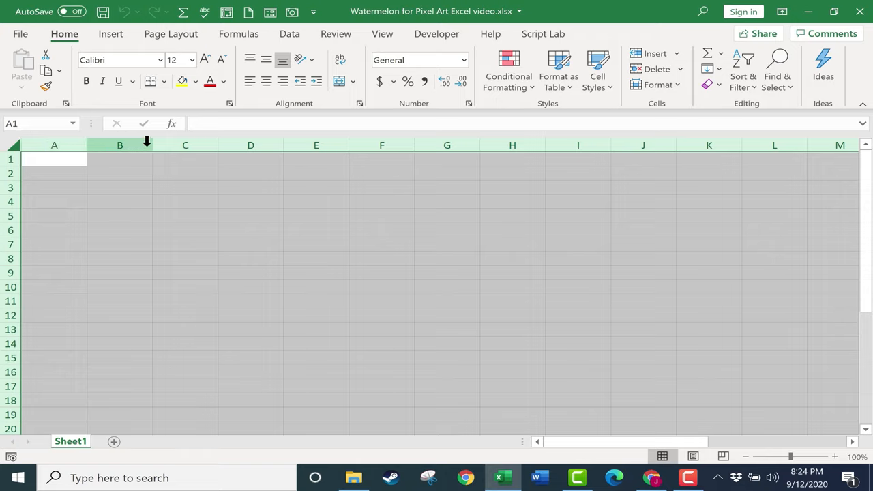
mouse_move(224, 136)
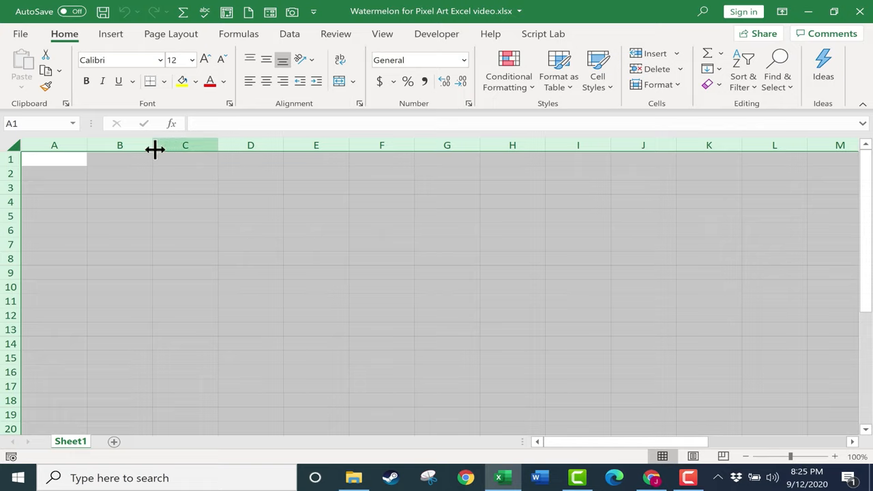
mouse_move(149, 145)
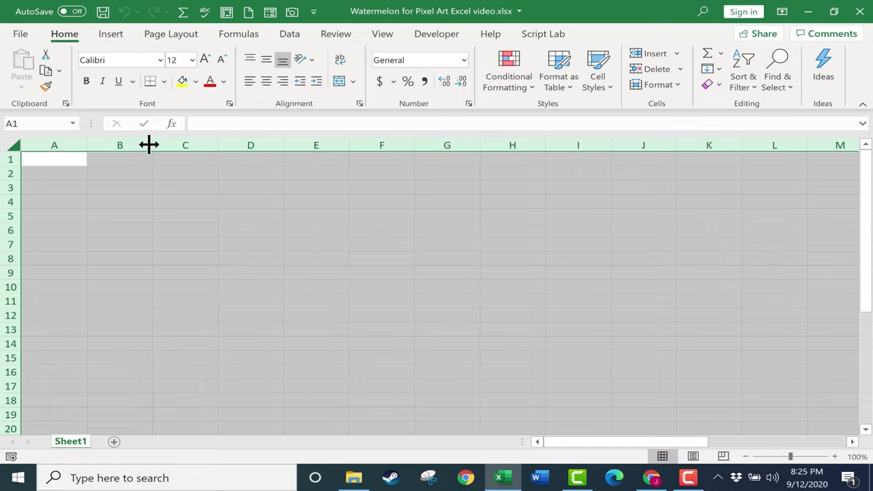
left_click_drag(149, 144, 115, 144)
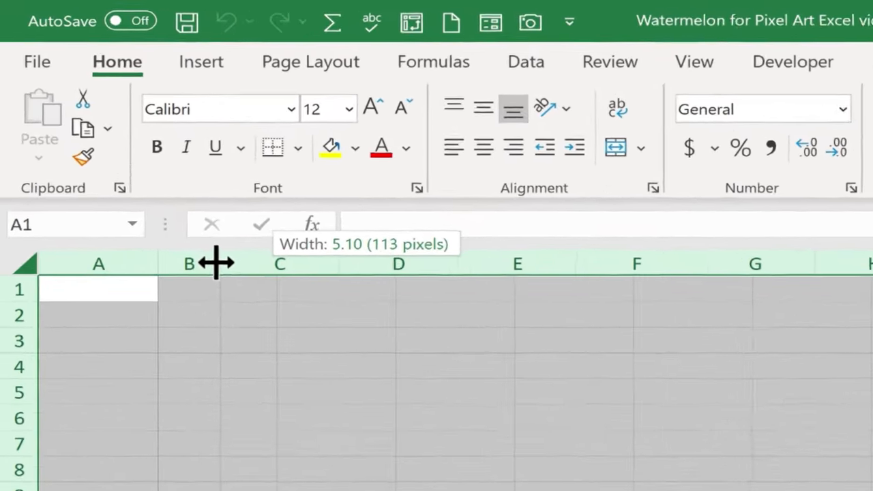
left_click_drag(218, 262, 347, 279)
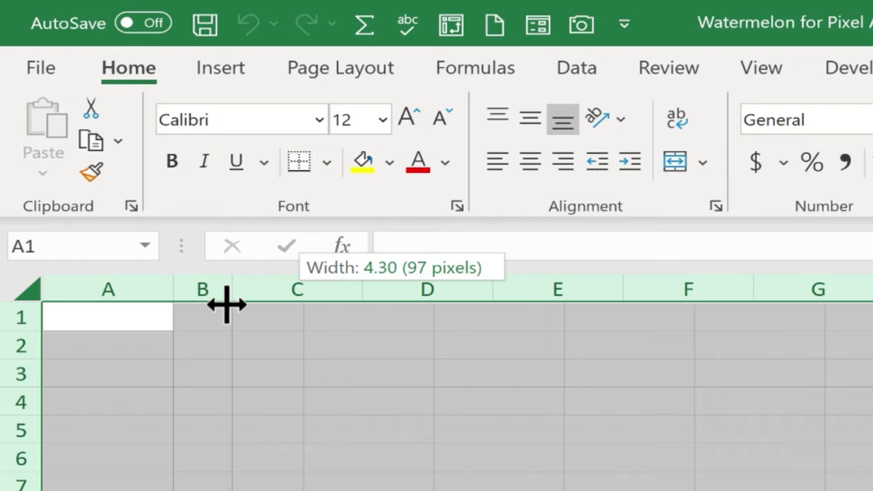
left_click_drag(240, 304, 210, 312)
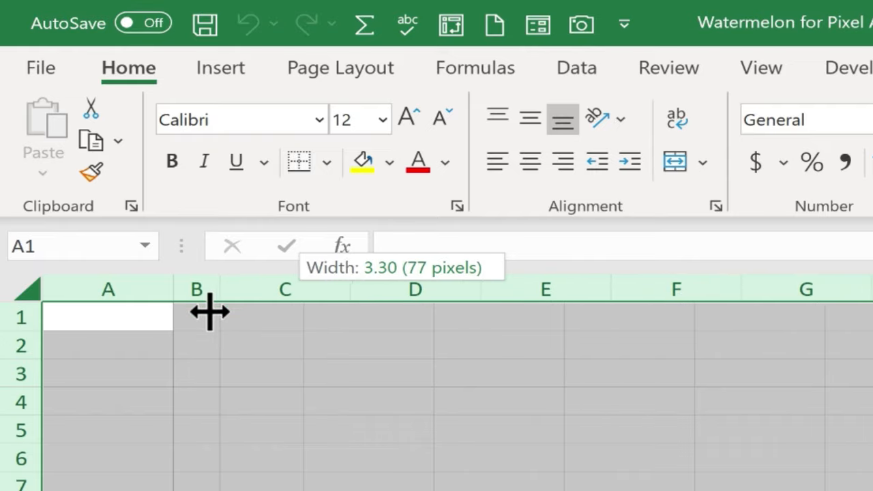
left_click_drag(210, 312, 213, 313)
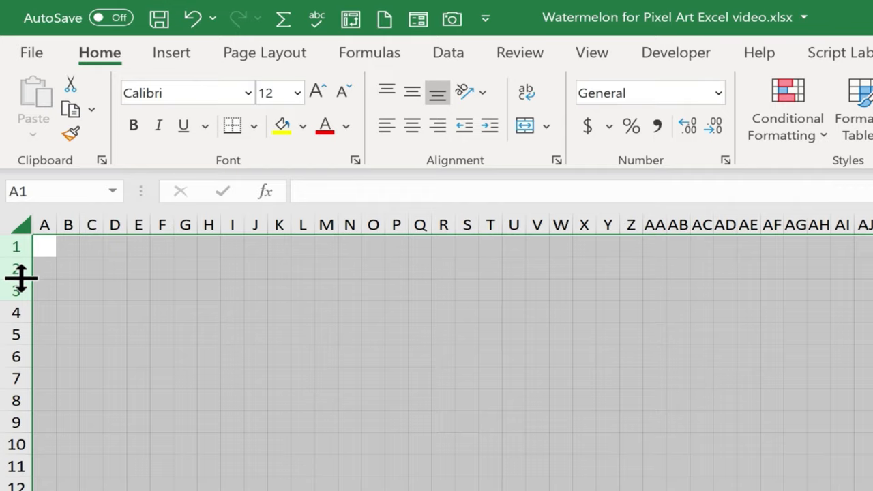
Resize all rows to match the narrow columns, then clear the whole-sheet selection
left_click_drag(21, 275, 21, 279)
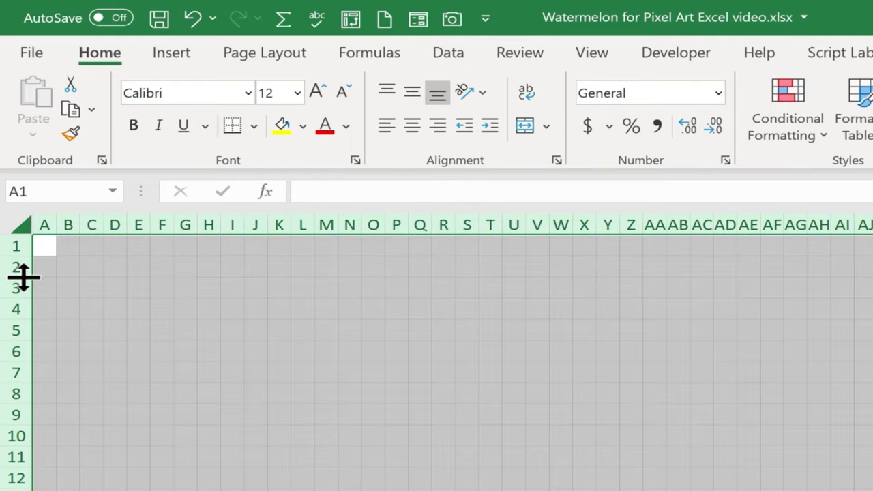
left_click(303, 288)
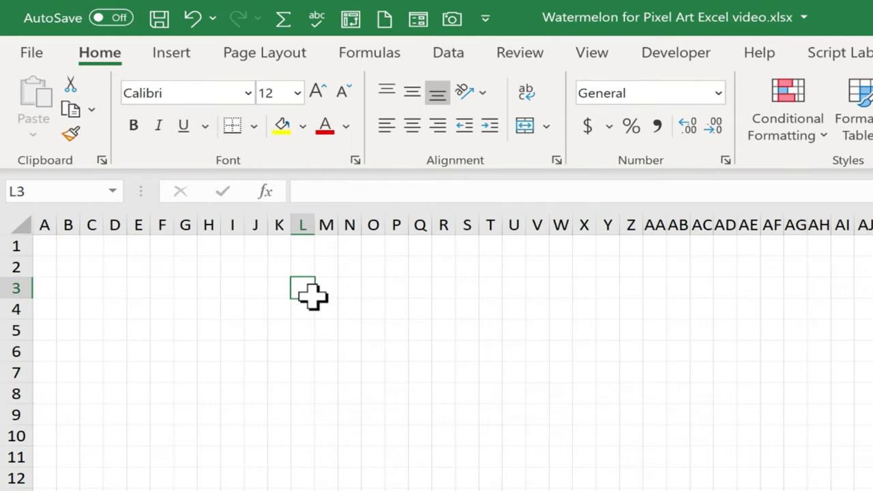
mouse_move(463, 289)
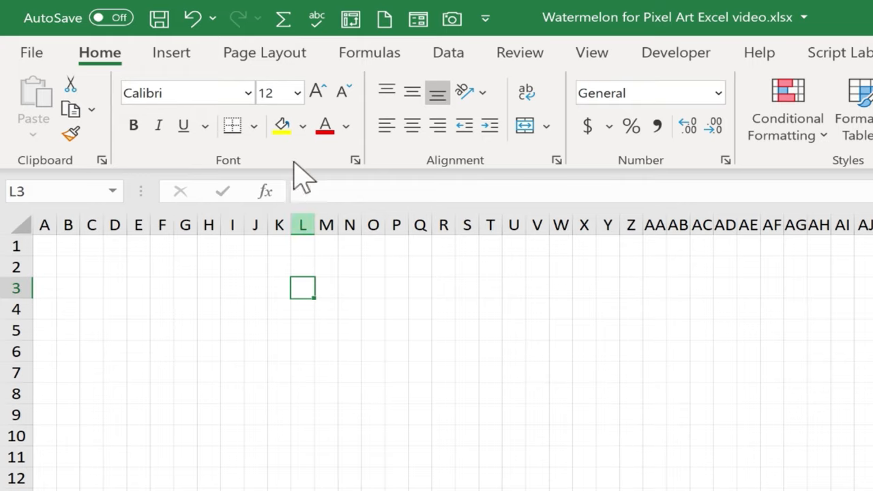
mouse_move(303, 126)
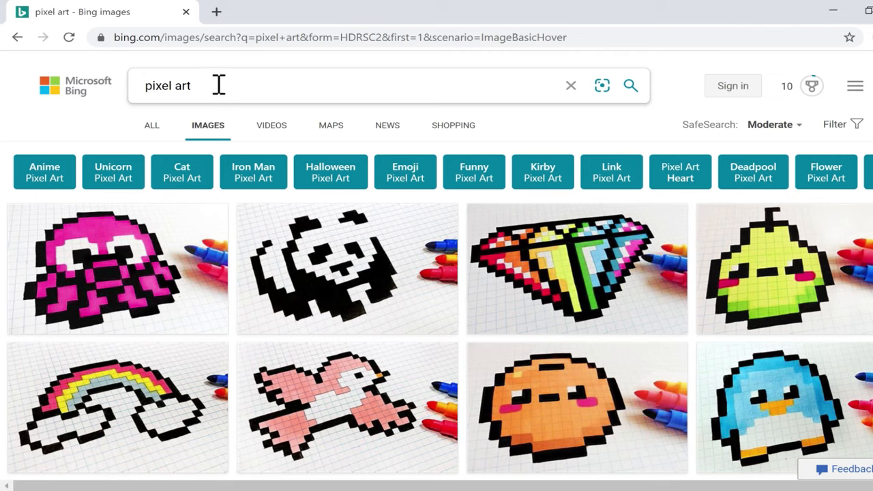
Change the Bing image search to "pixel art watermelon" and run it
left_click(218, 85)
type(" watermelon")
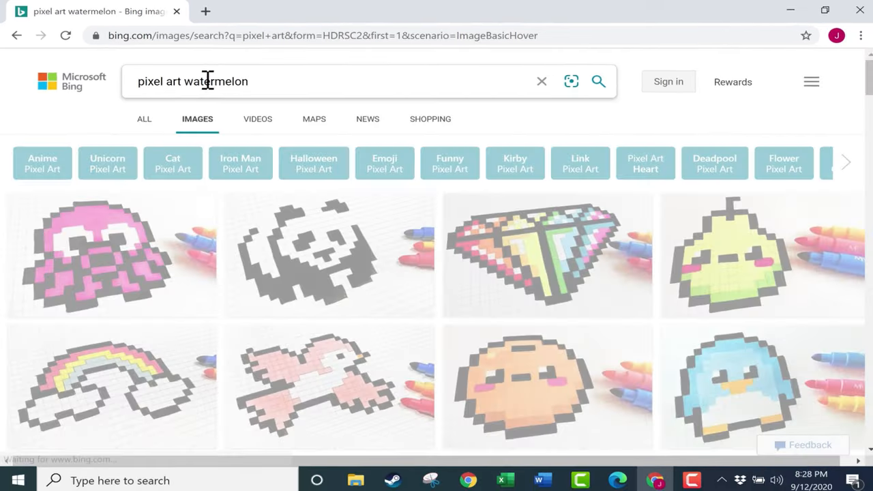
left_click(597, 81)
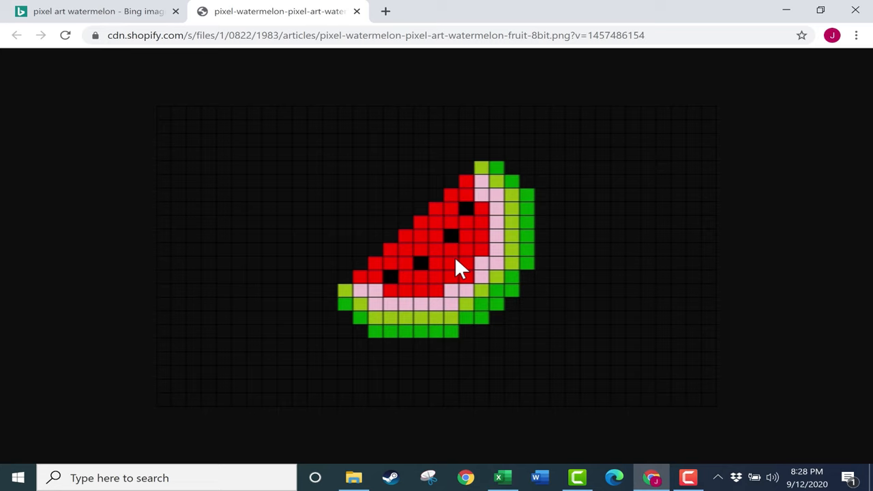
mouse_move(102, 21)
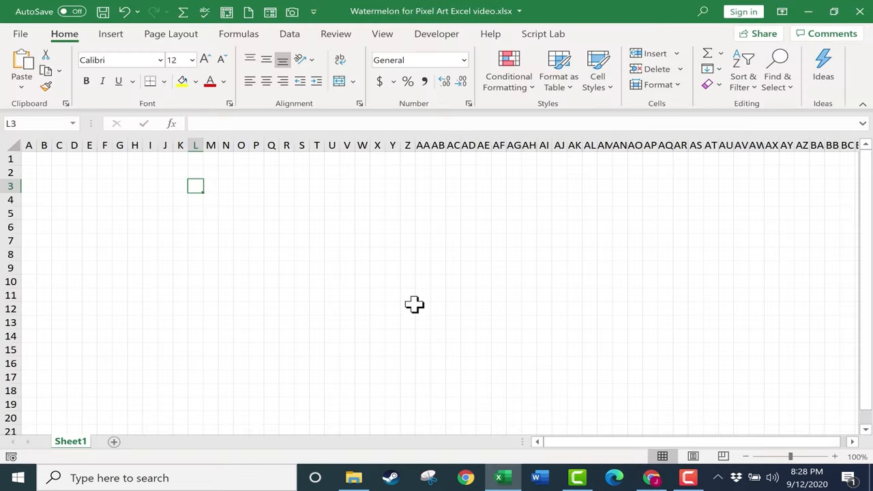
mouse_move(410, 302)
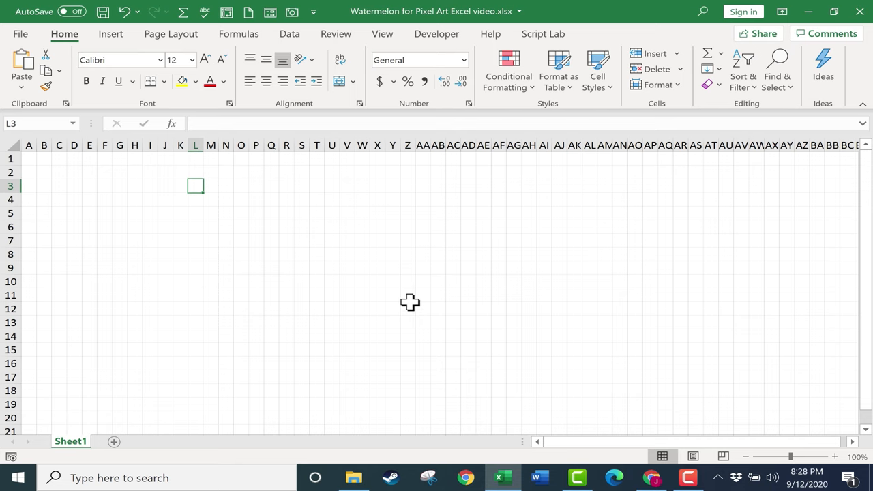
Paste the watermelon reference picture into the sheet and shrink it slightly
key("ctrl+v")
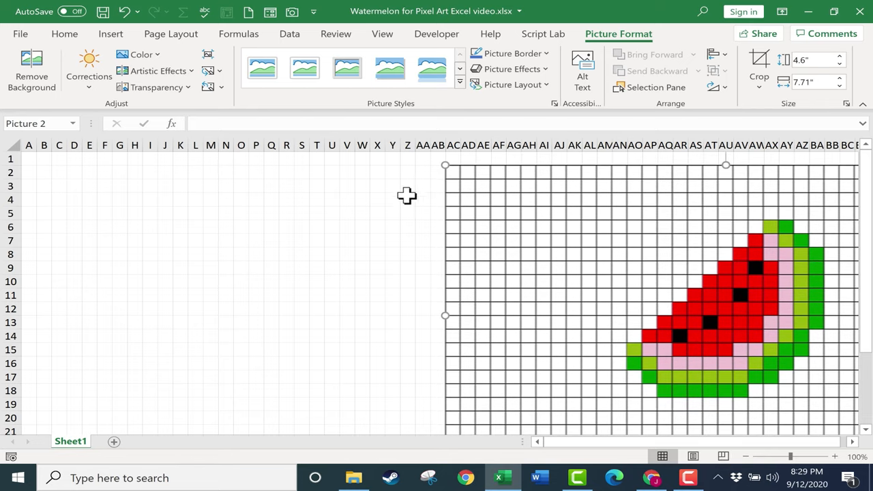
mouse_move(409, 227)
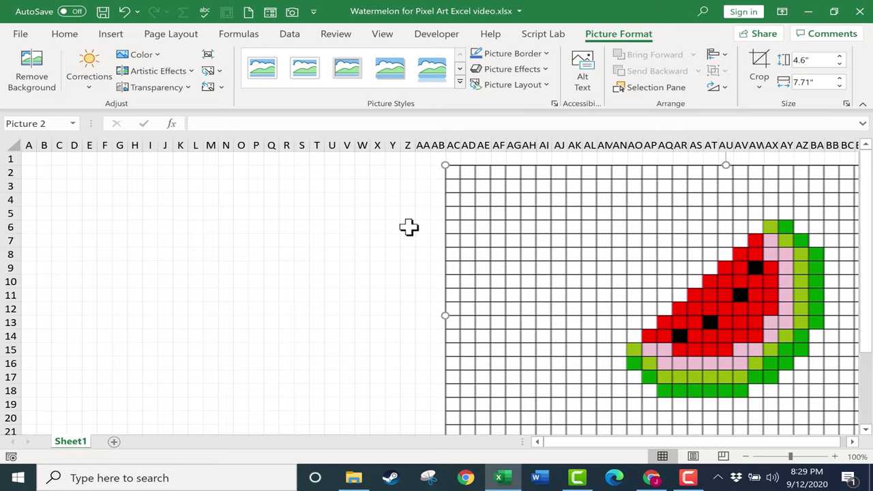
mouse_move(820, 462)
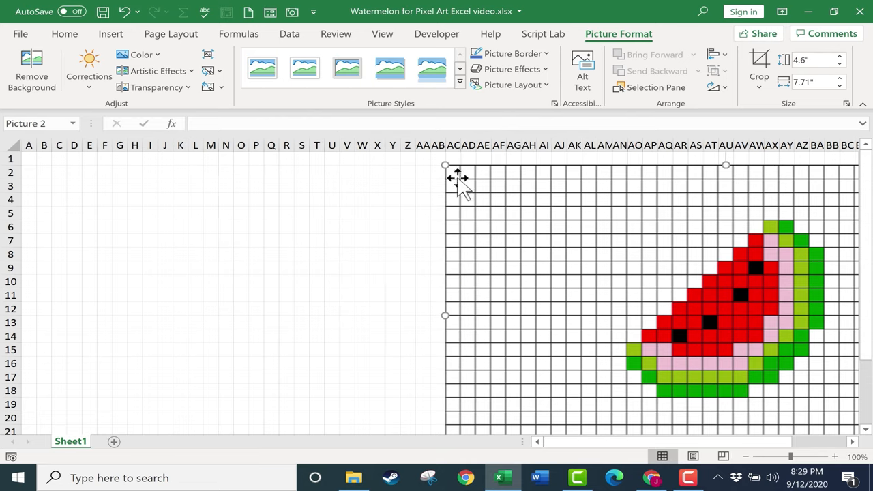
left_click_drag(455, 178, 587, 247)
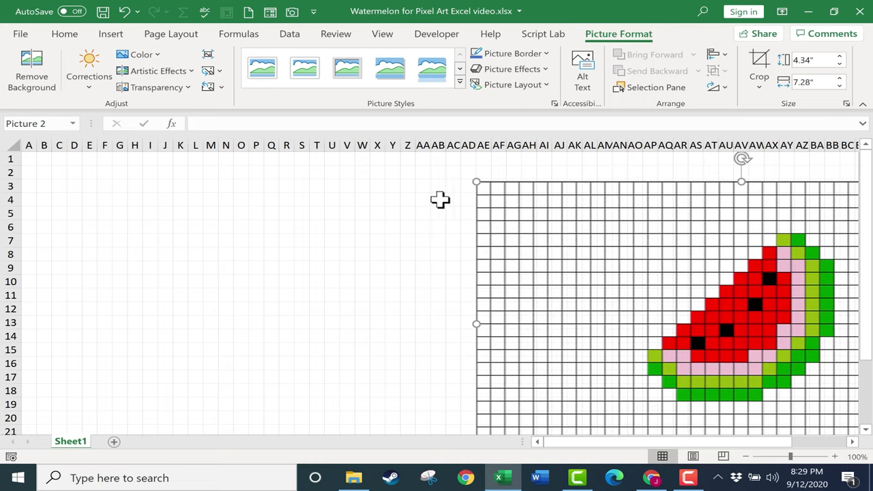
mouse_move(494, 202)
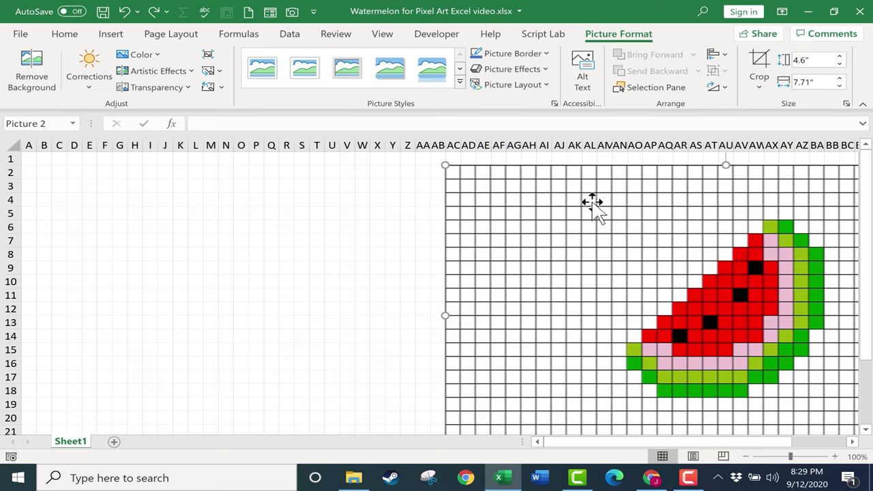
mouse_move(548, 289)
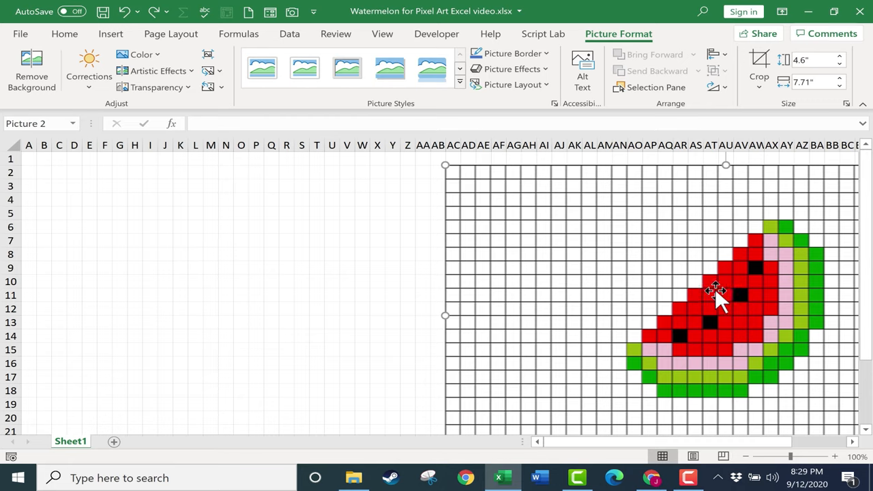
mouse_move(758, 328)
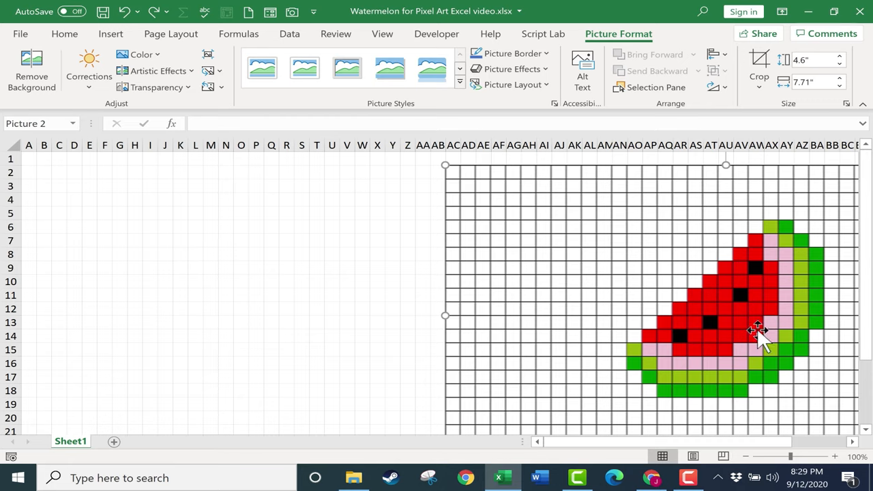
mouse_move(300, 299)
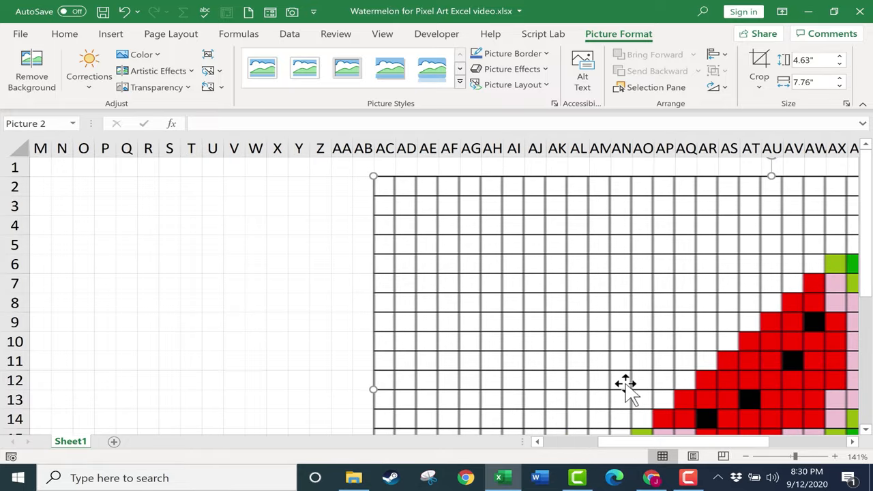
scroll("down", 3)
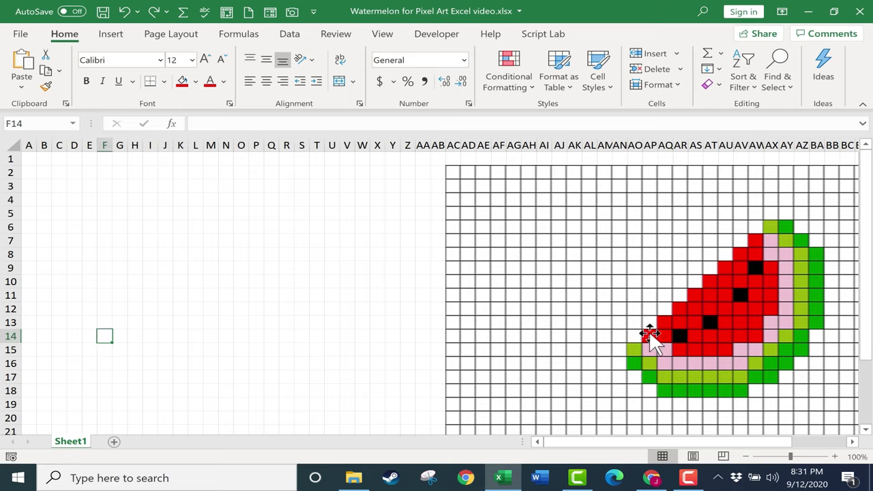
mouse_move(662, 335)
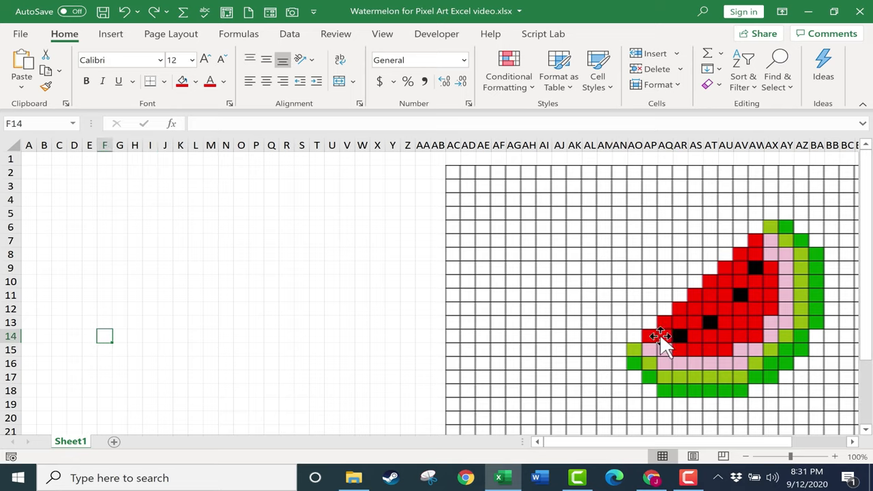
mouse_move(218, 358)
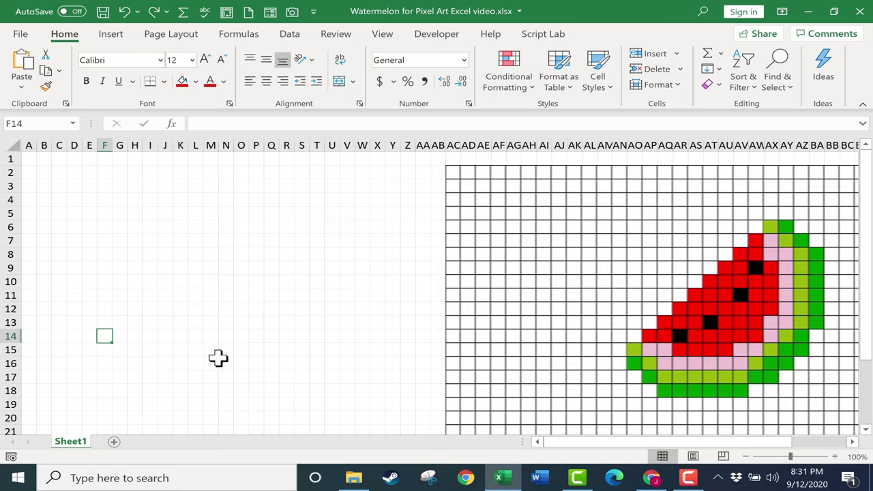
mouse_move(150, 344)
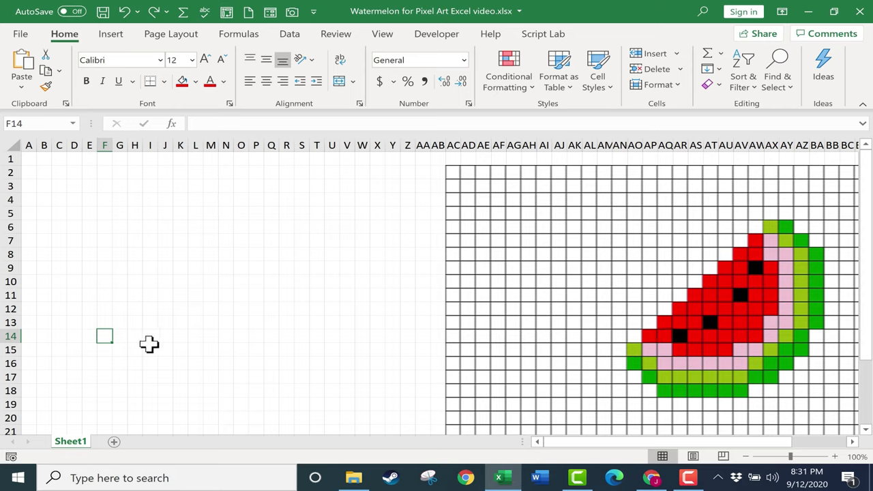
mouse_move(104, 338)
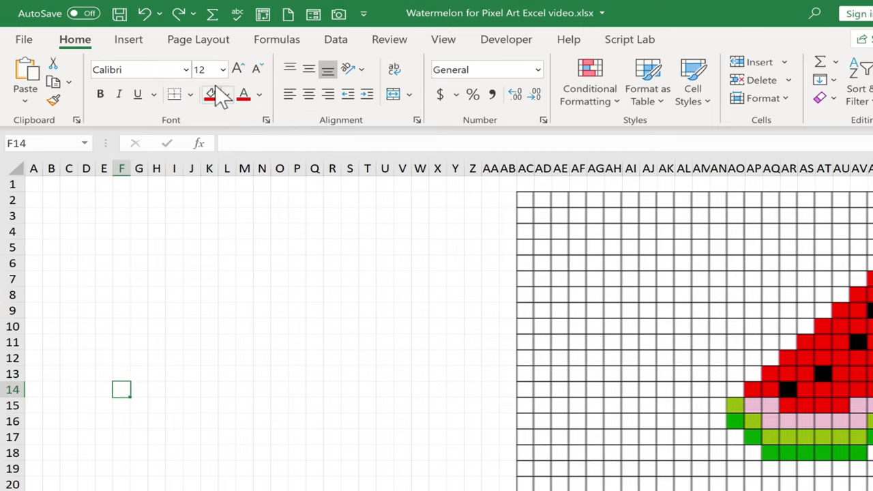
mouse_move(226, 94)
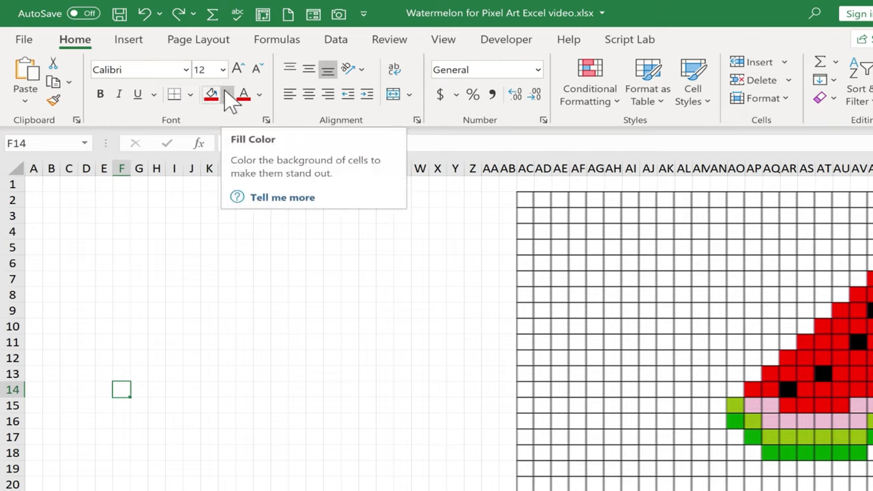
Fill cell F14 red as the first pixel of the watermelon
left_click(226, 94)
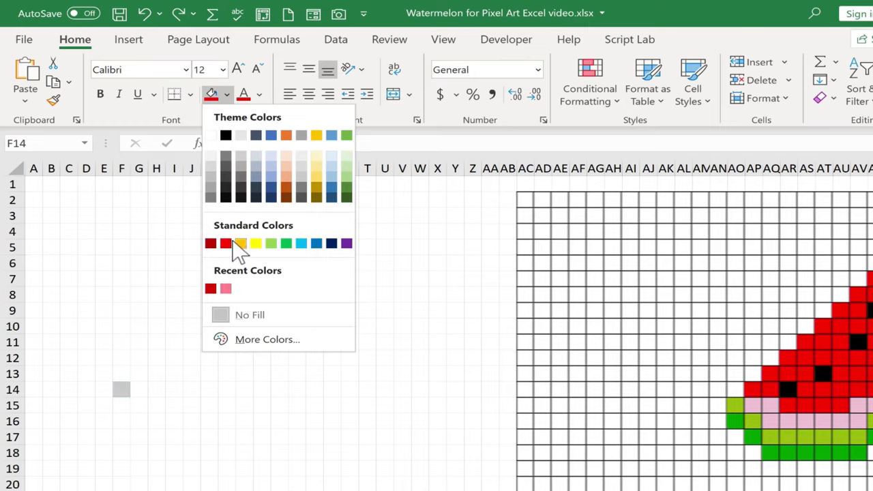
left_click(227, 243)
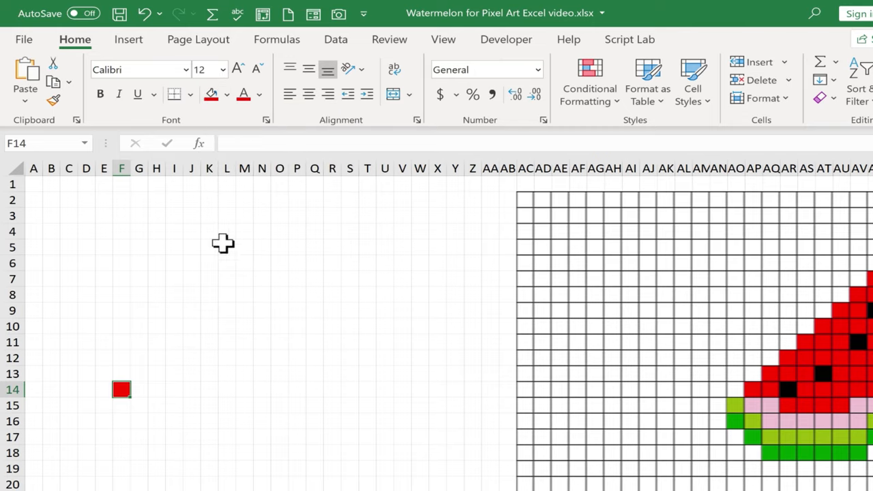
mouse_move(142, 393)
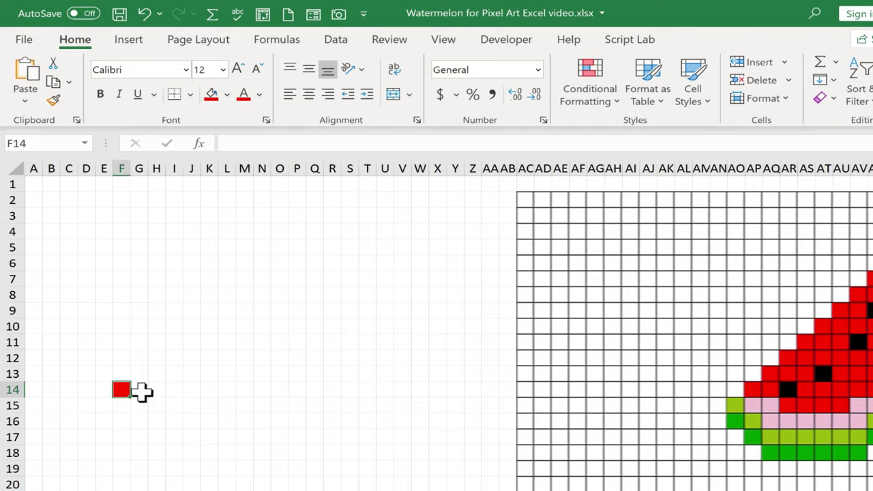
mouse_move(856, 316)
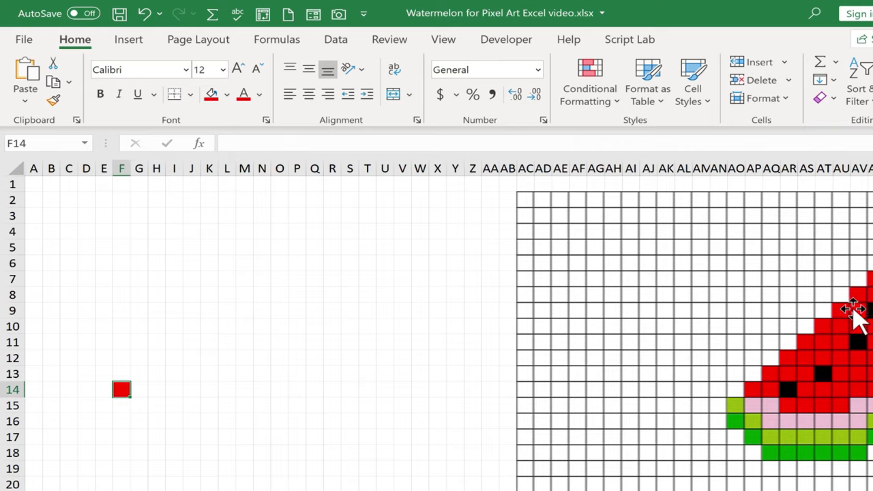
mouse_move(142, 373)
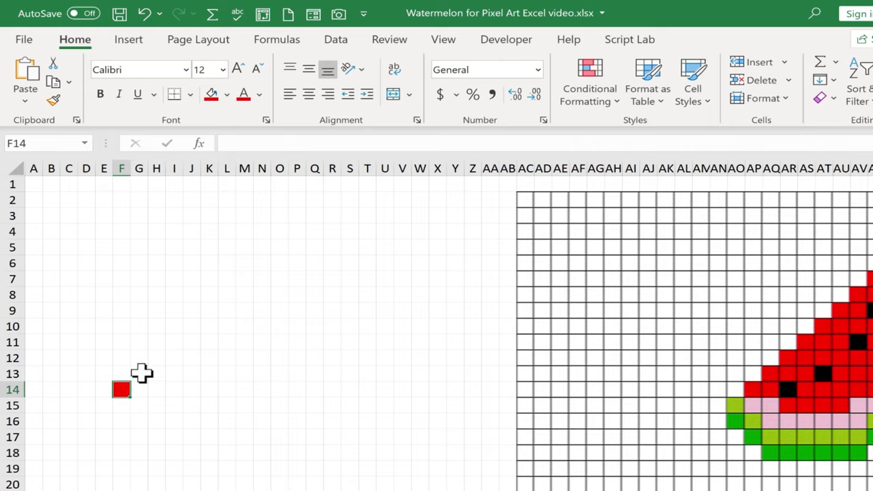
Copy the red fill with Format Painter onto G13, H12 and J10 along the diagonal
left_click(139, 373)
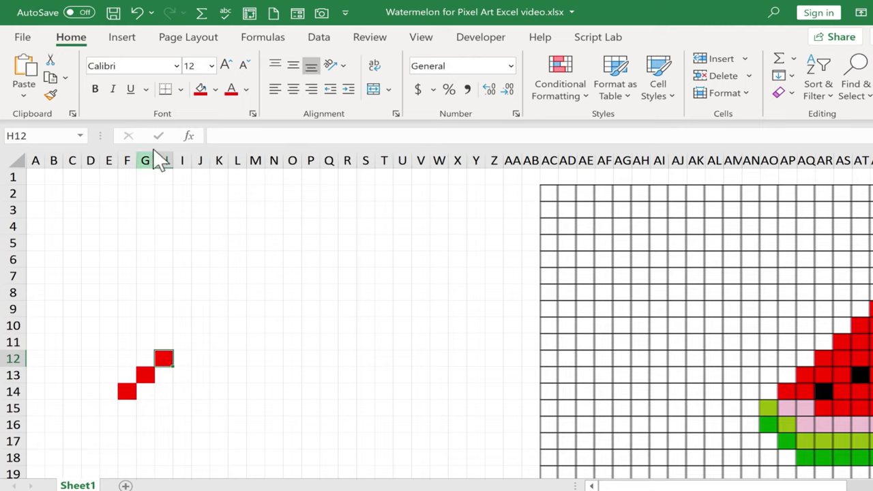
mouse_move(51, 96)
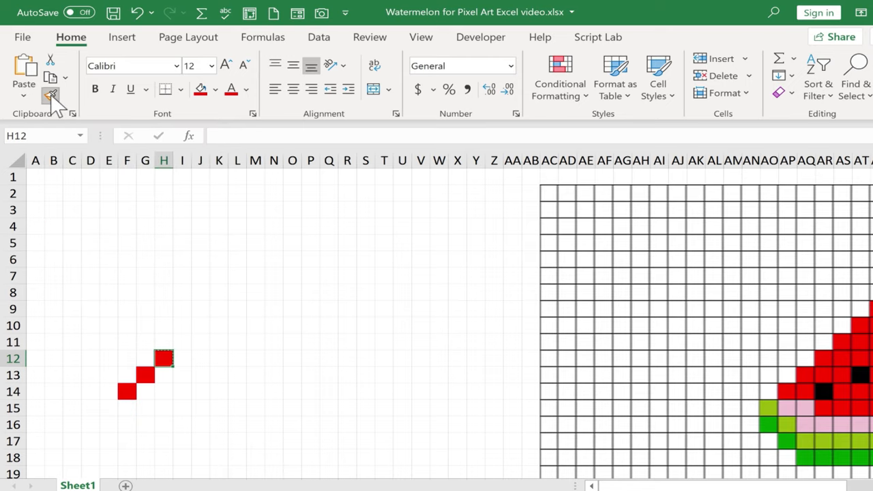
left_click(50, 96)
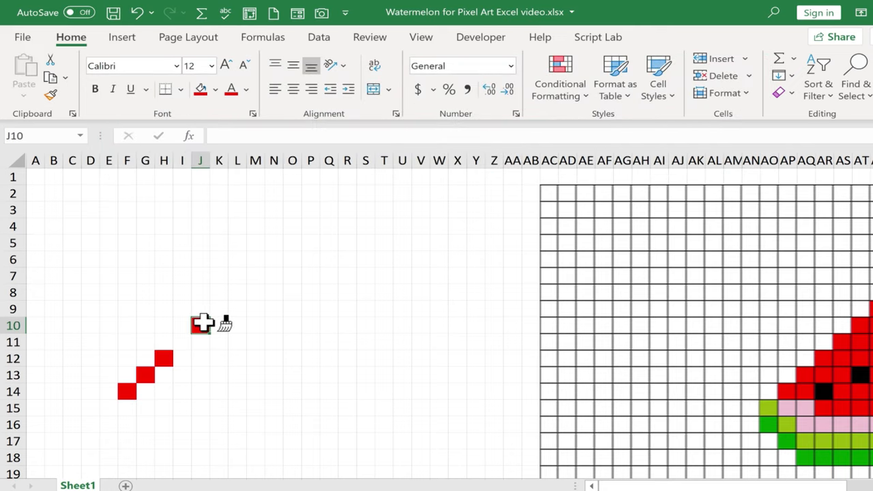
left_click(201, 325)
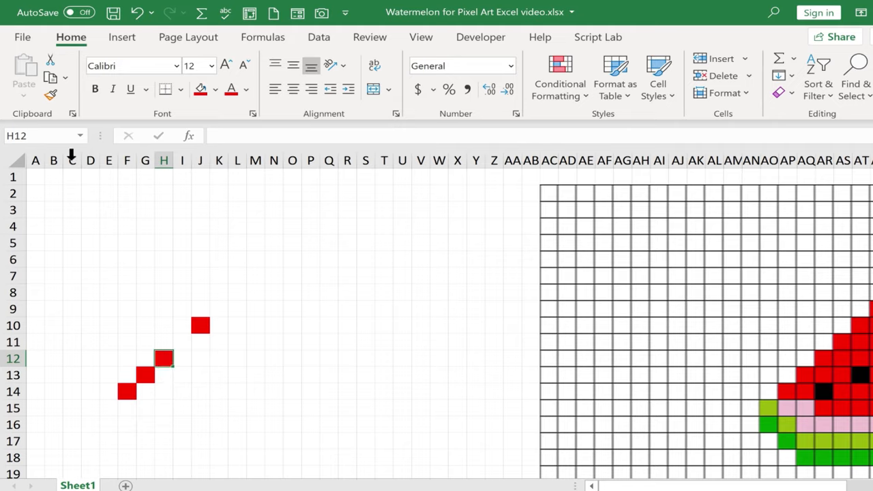
mouse_move(51, 95)
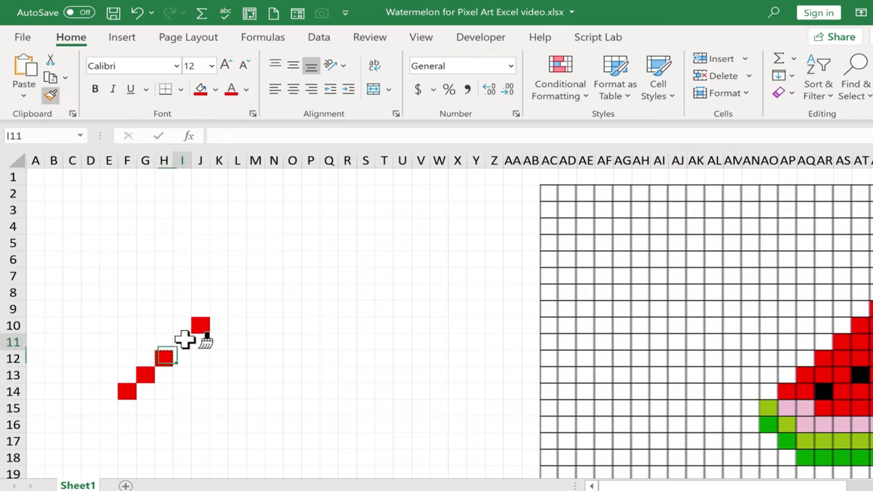
Paint cell I11 red to close the gap in the five-cell diagonal edge
left_click(182, 341)
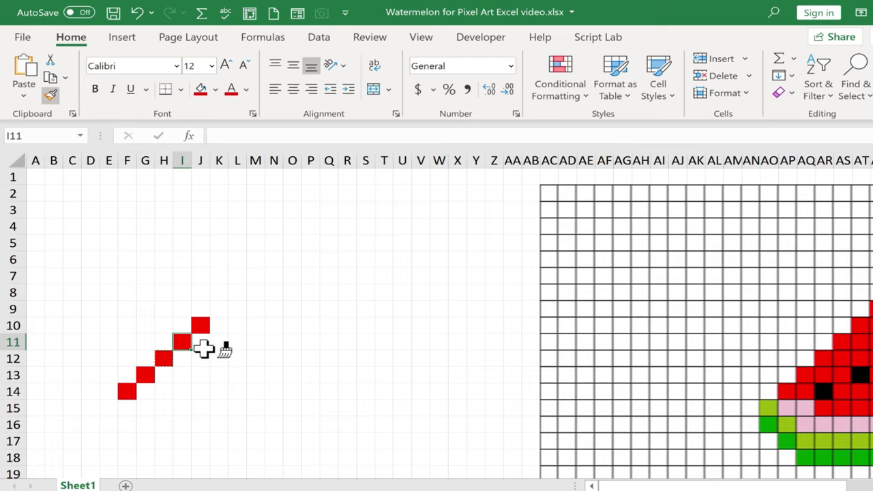
mouse_move(175, 362)
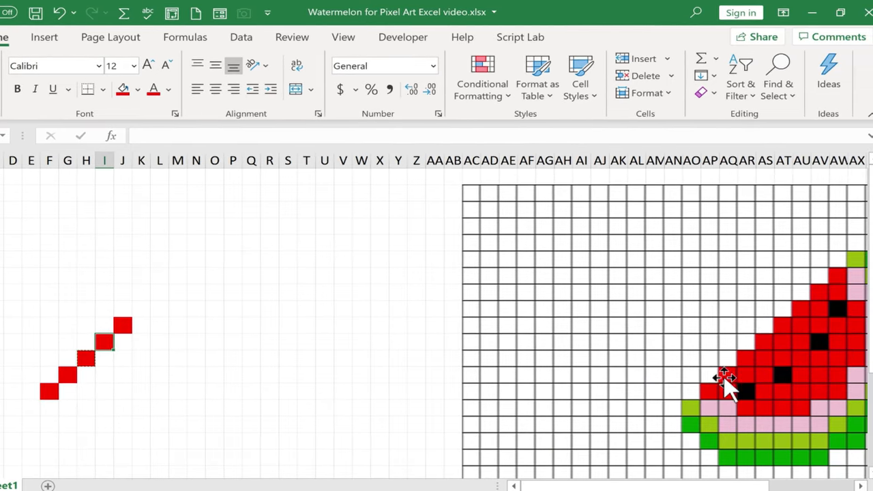
mouse_move(794, 321)
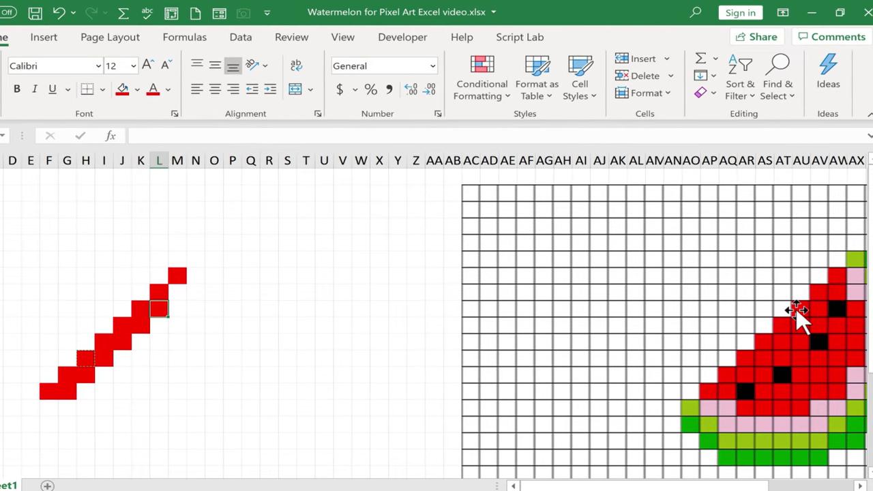
mouse_move(848, 327)
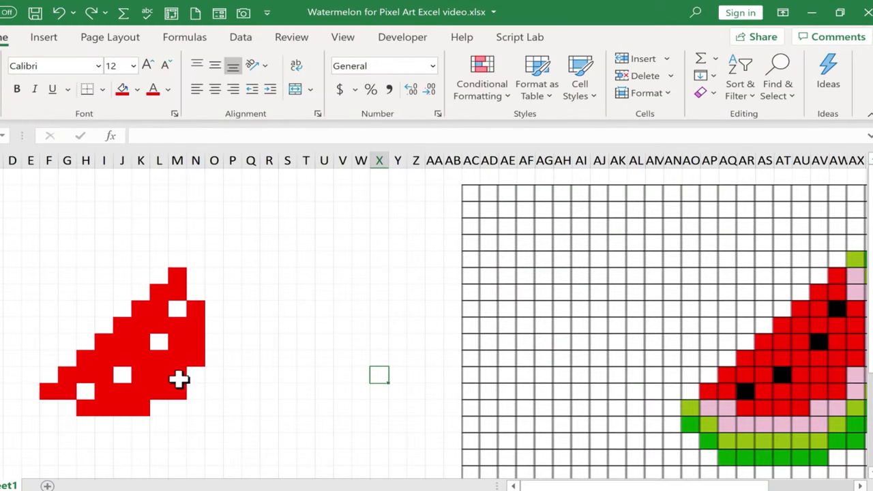
mouse_move(648, 371)
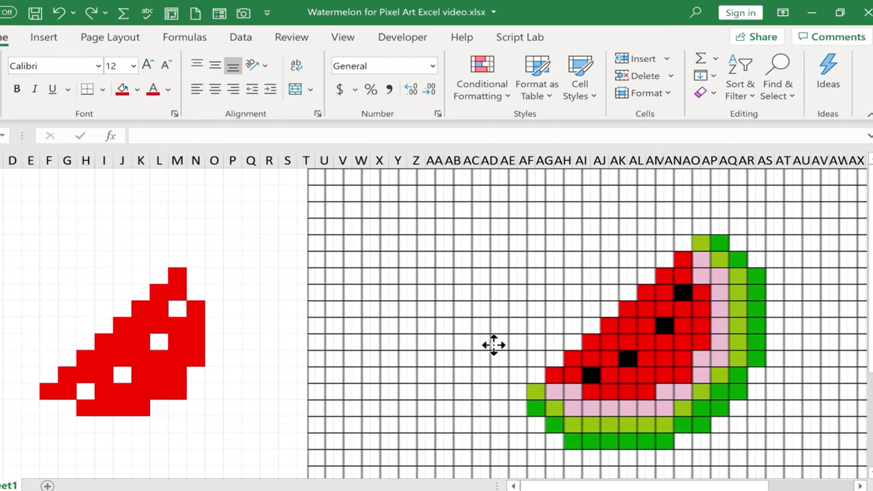
Move the reference picture left beside the drawing and begin selecting the blank seed cells for black fill
left_click(493, 344)
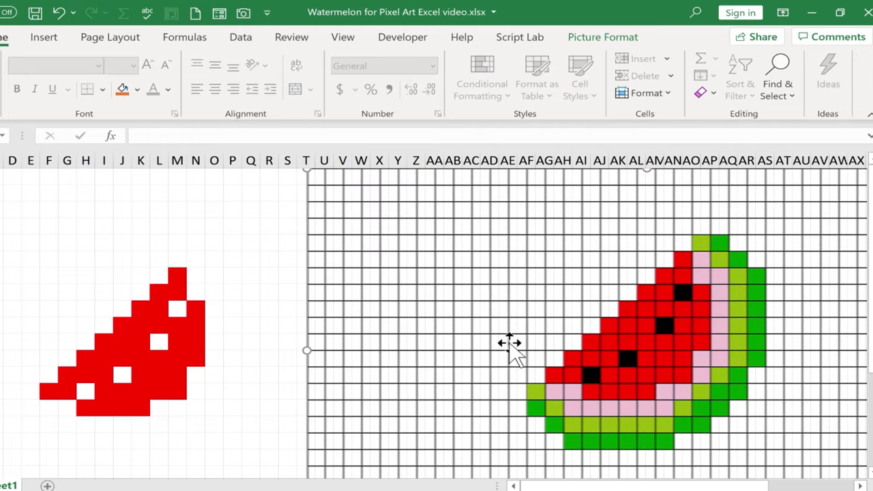
left_click(84, 391)
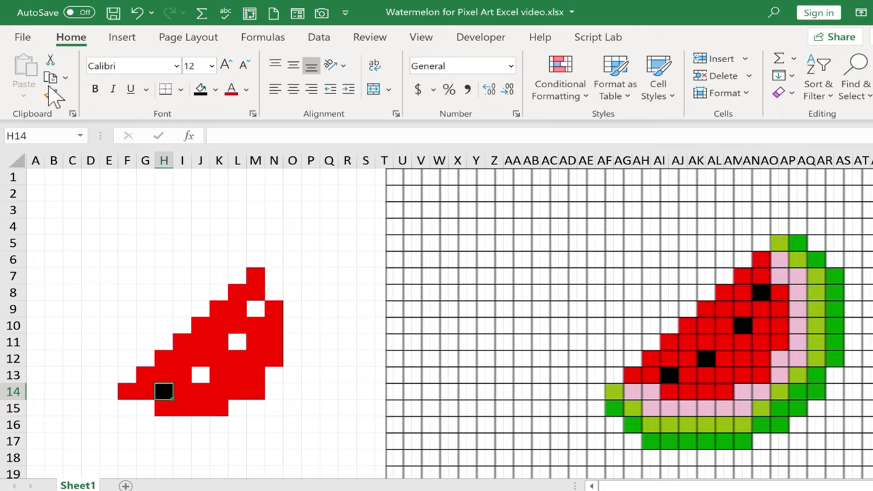
mouse_move(49, 95)
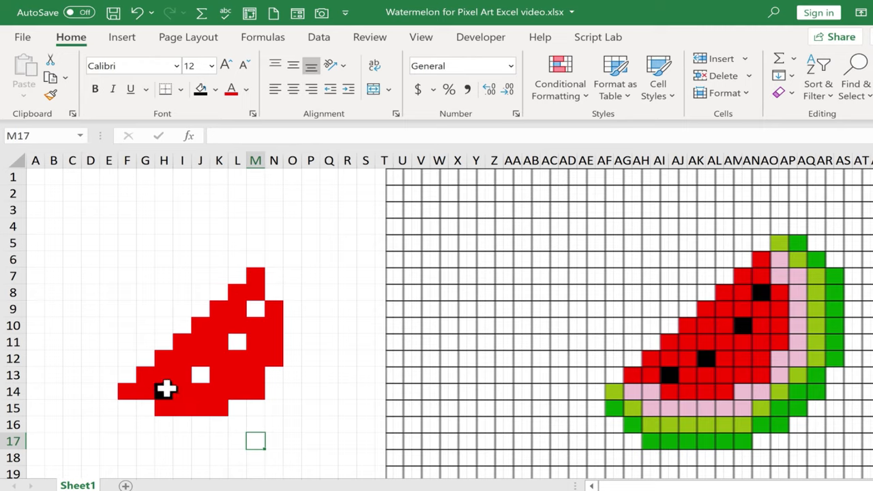
left_click(164, 390)
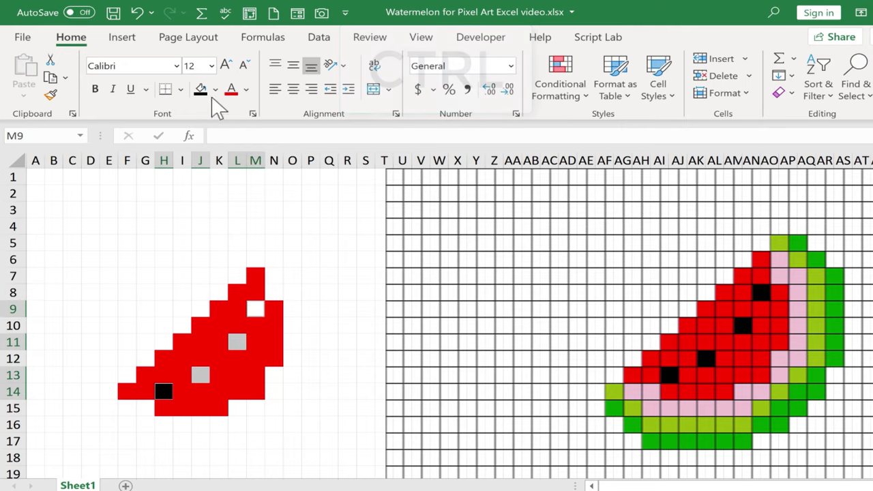
mouse_move(199, 90)
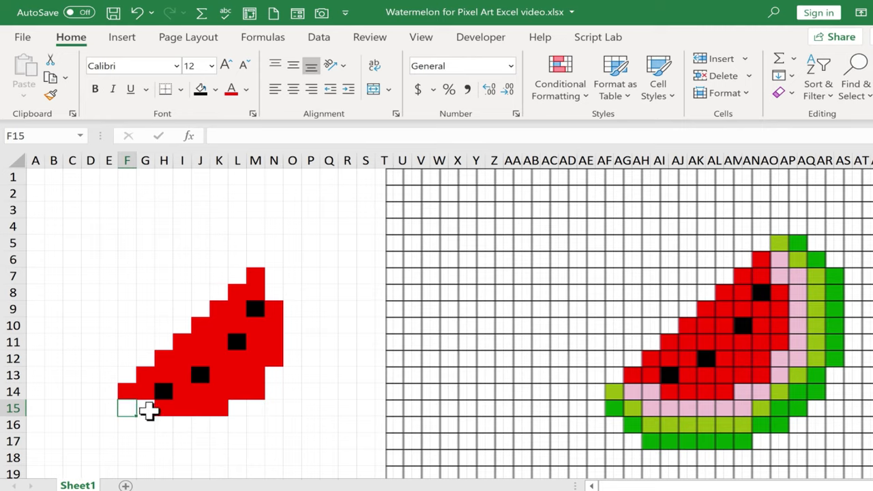
Fill the rind cells around the red flesh with custom pink RGB 235/159/204 (#EB9FCC)
key("ctrl")
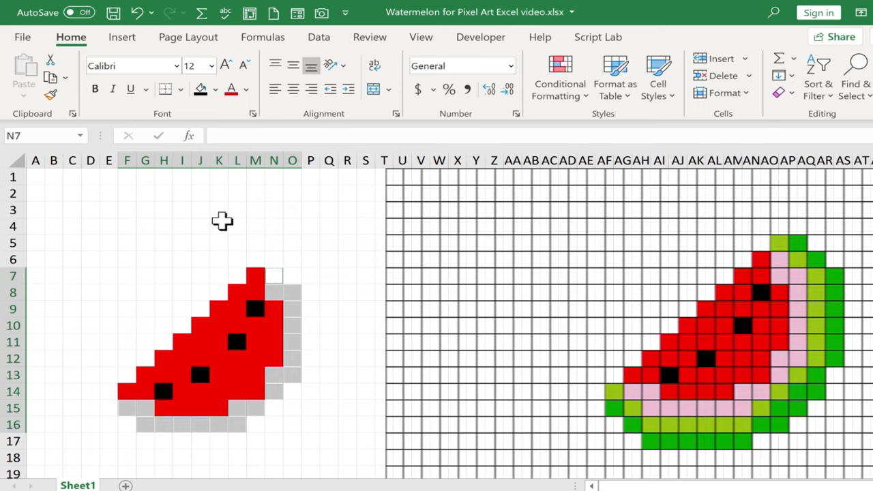
left_click(212, 90)
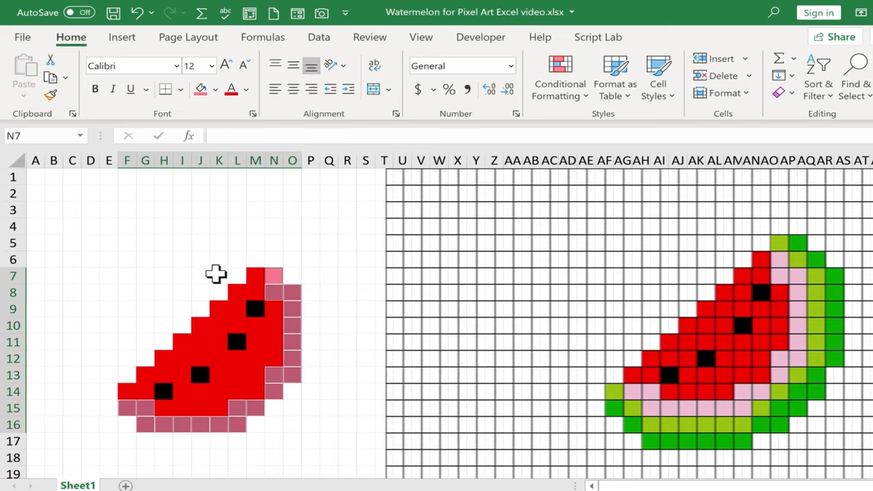
mouse_move(362, 335)
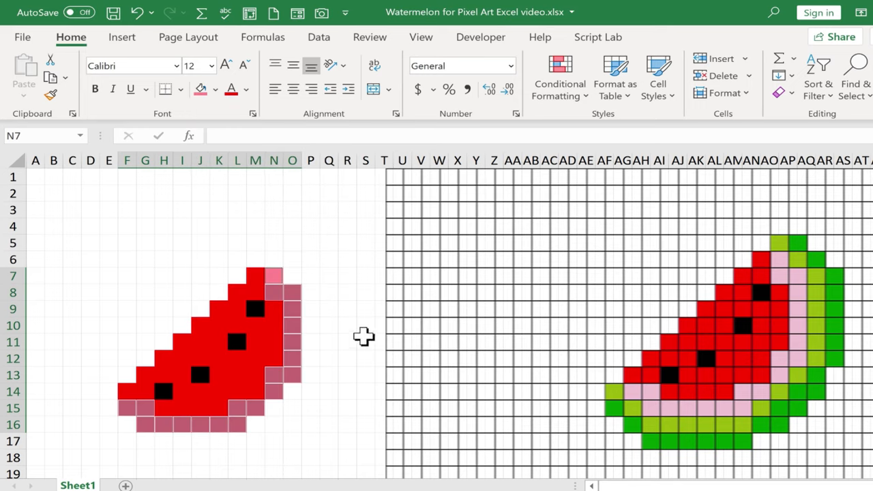
left_click(215, 90)
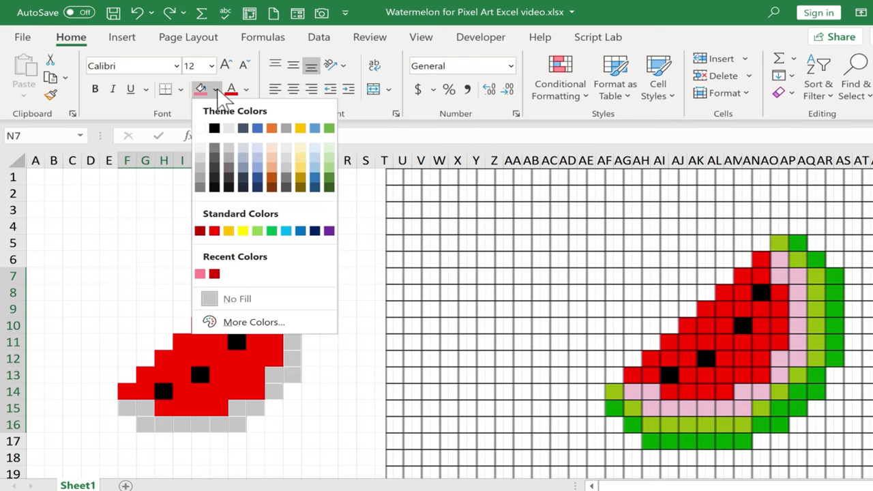
left_click(254, 322)
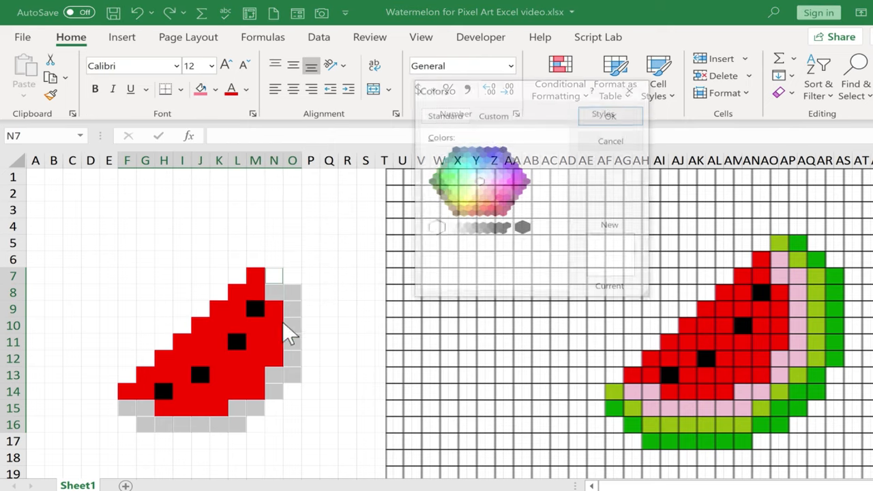
left_click(493, 183)
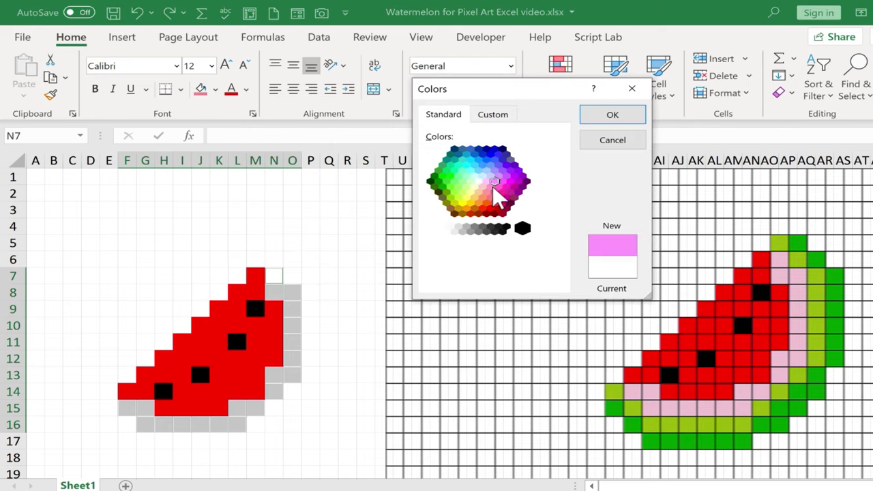
left_click(492, 115)
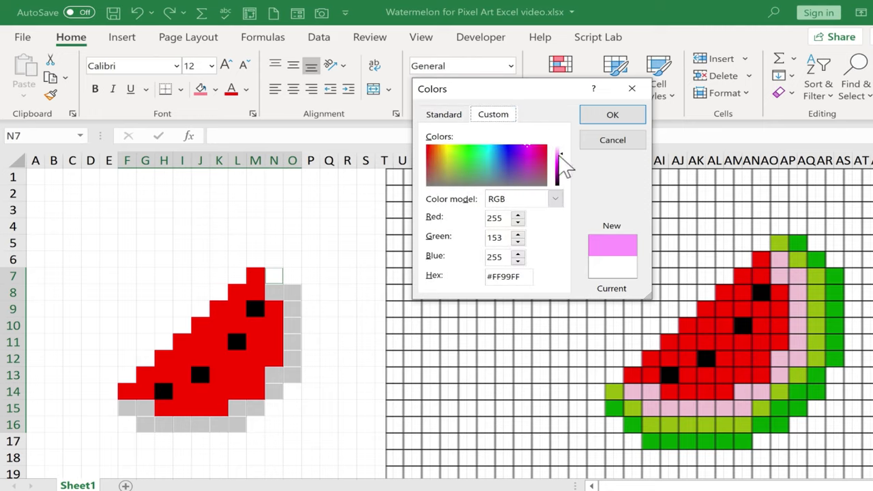
left_click(532, 164)
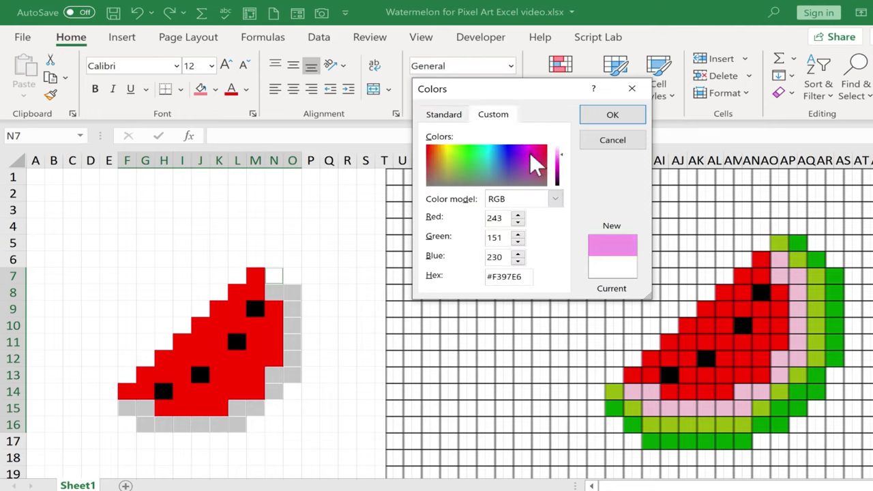
left_click(538, 161)
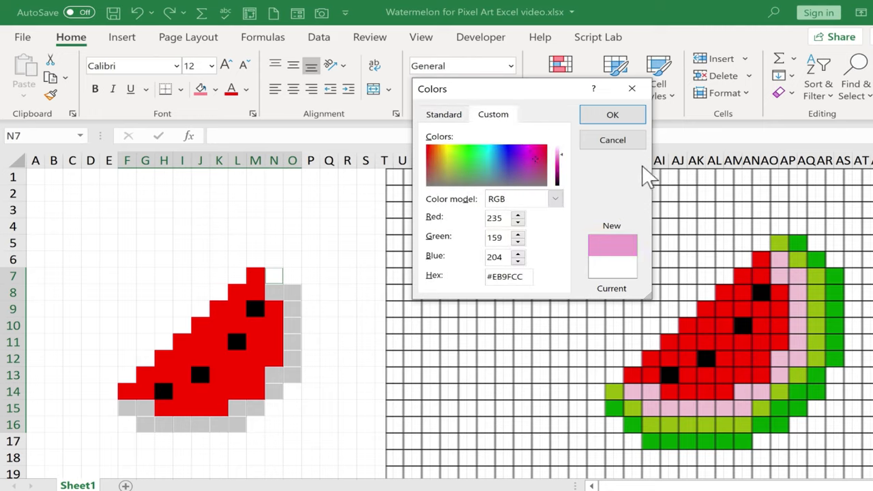
left_click(610, 114)
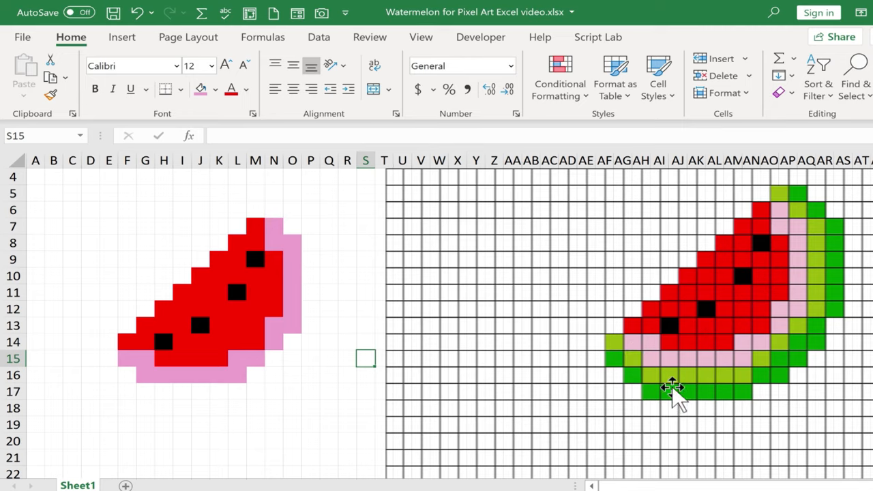
Fill the cells outside the pink rind with a light green theme colour
left_click(109, 358)
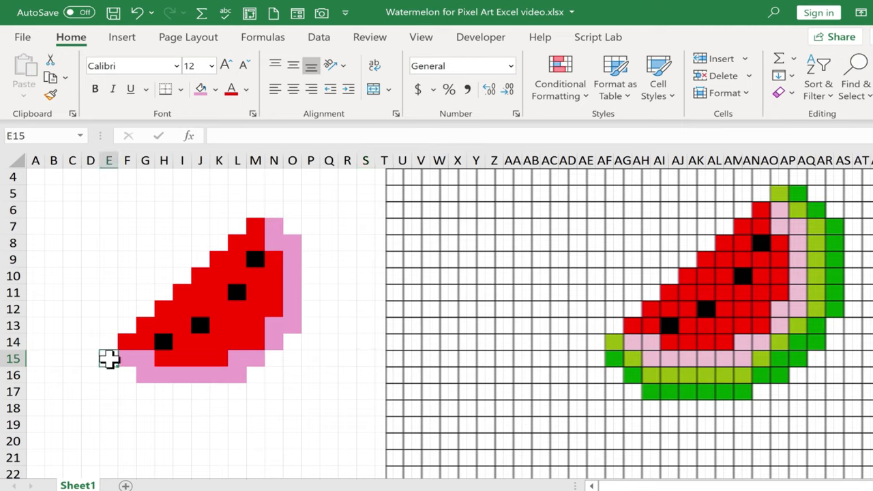
left_click(210, 90)
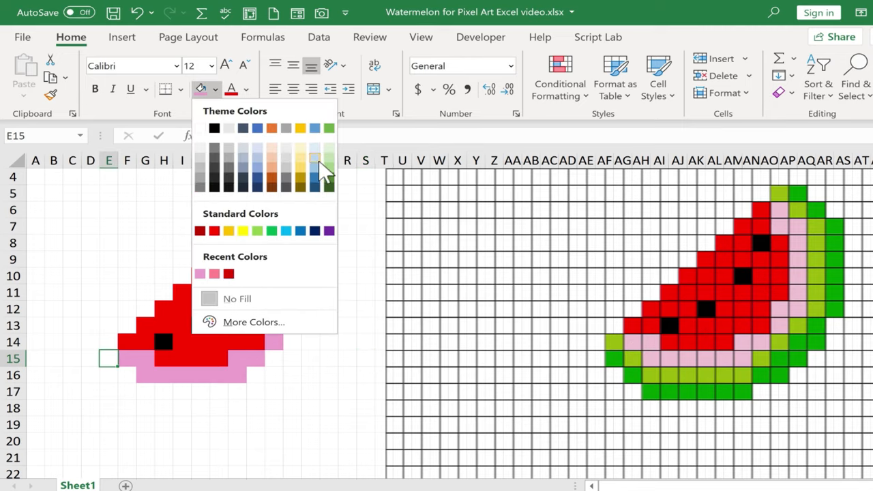
left_click(314, 158)
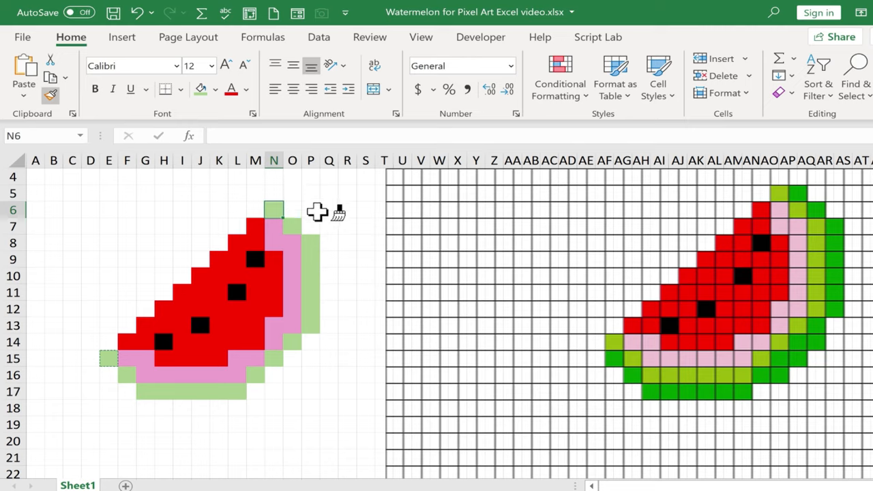
mouse_move(344, 218)
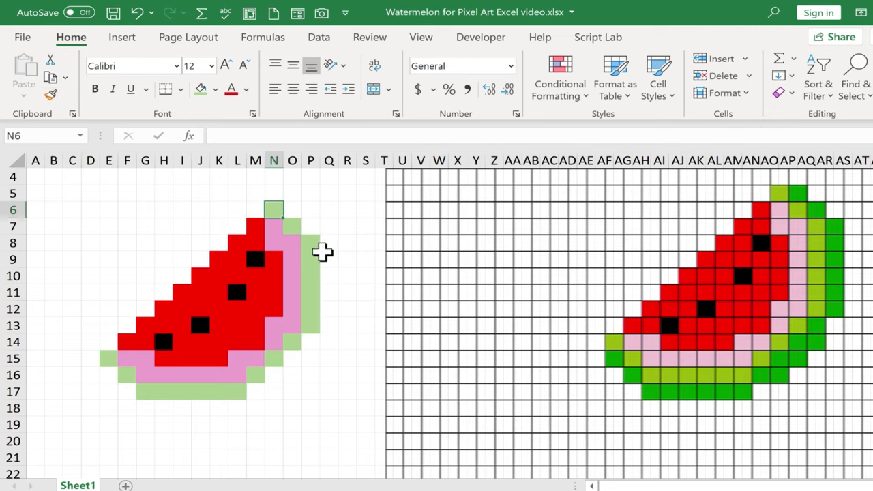
Fill the outermost rind cells dark green, finishing the slice's two green bands
left_click(292, 210)
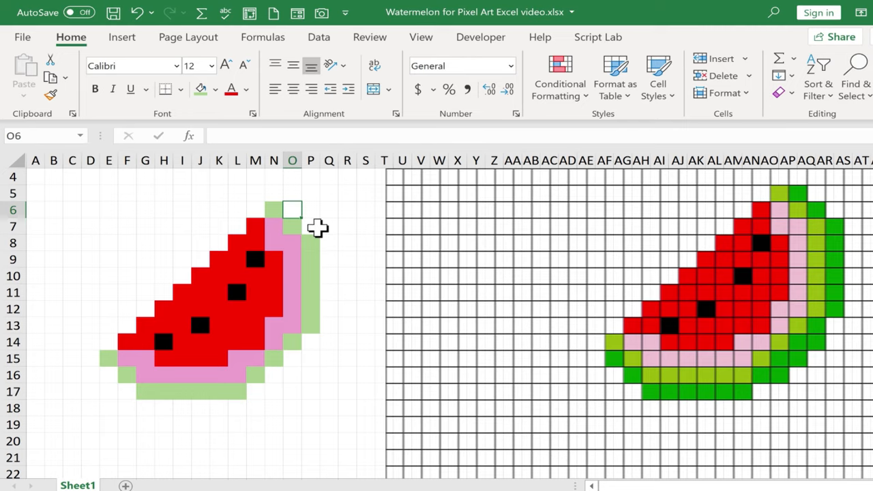
mouse_move(294, 210)
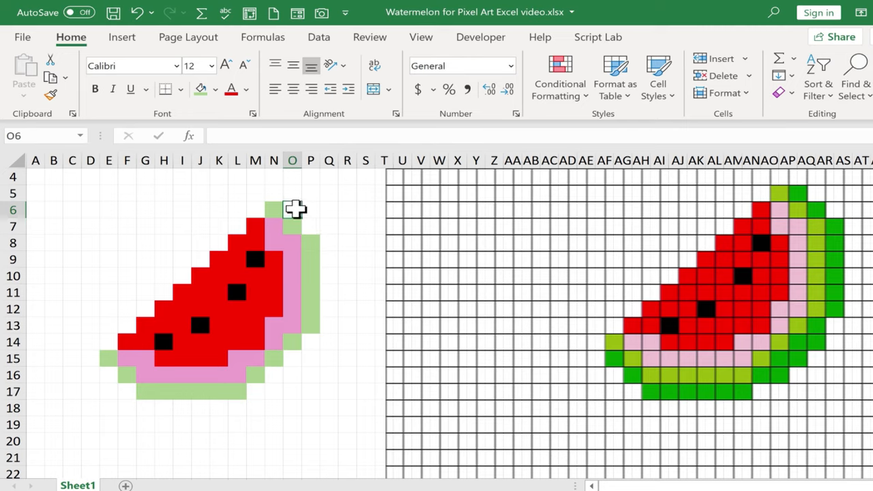
key("ctrl")
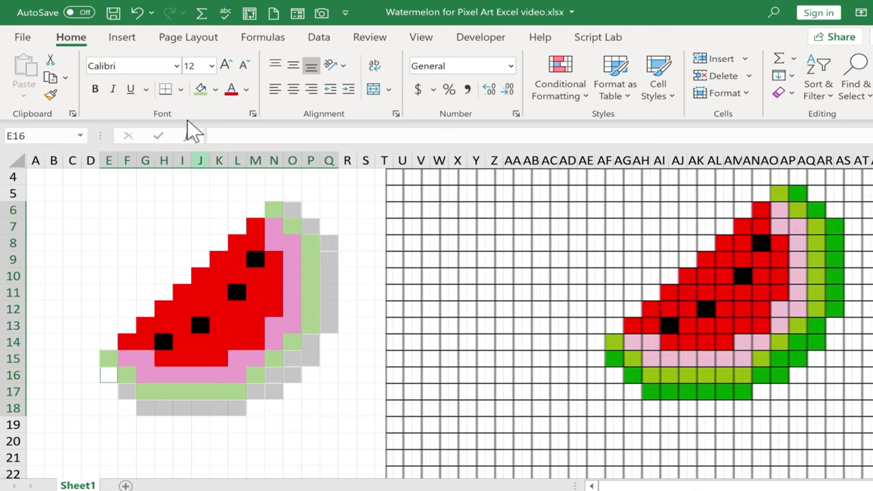
left_click(216, 90)
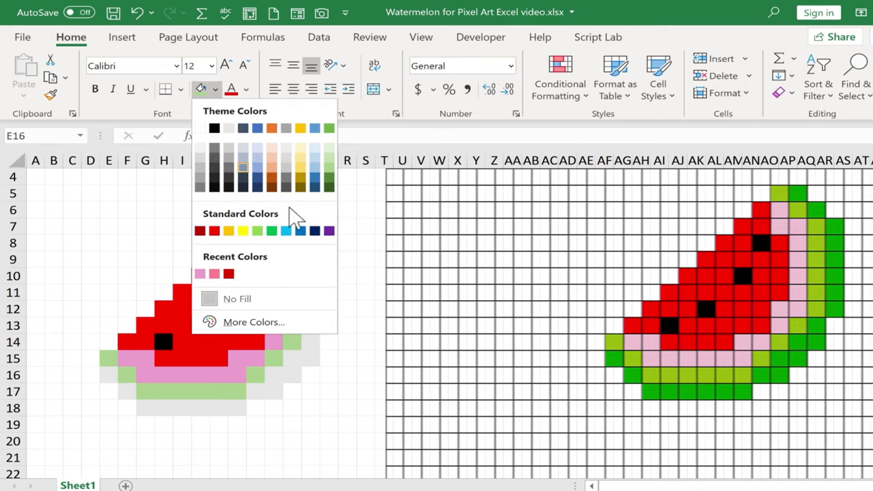
left_click(330, 169)
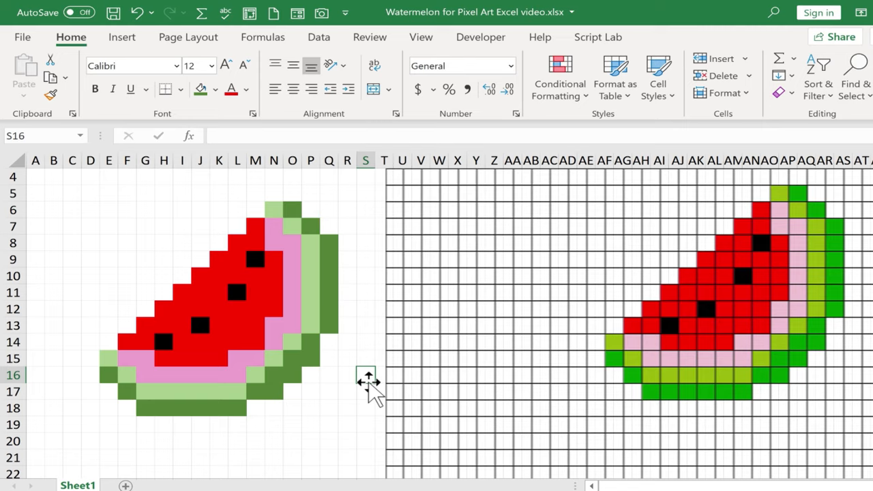
mouse_move(387, 340)
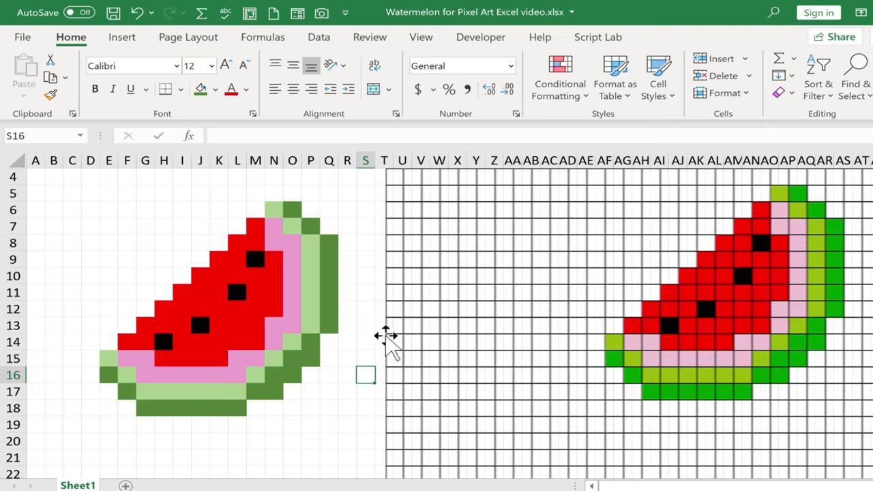
Deselect the drawing and zoom to view the finished watermelon on its own
left_click(706, 286)
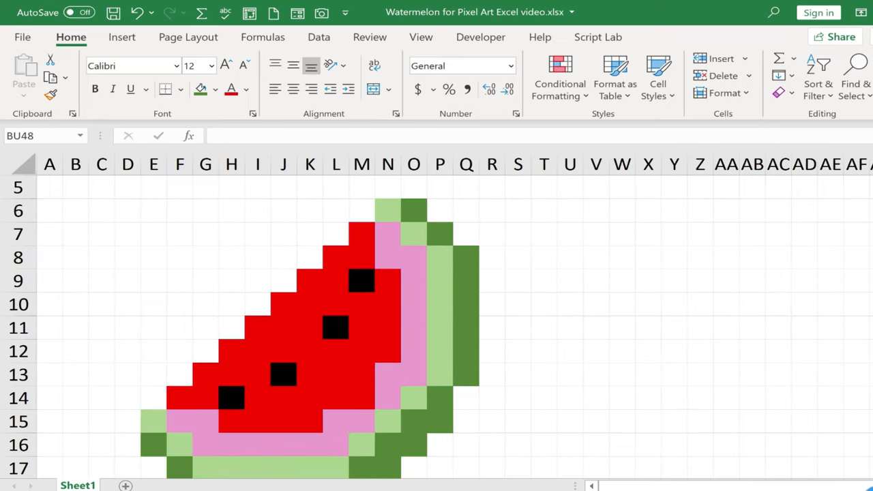
scroll("down", 3)
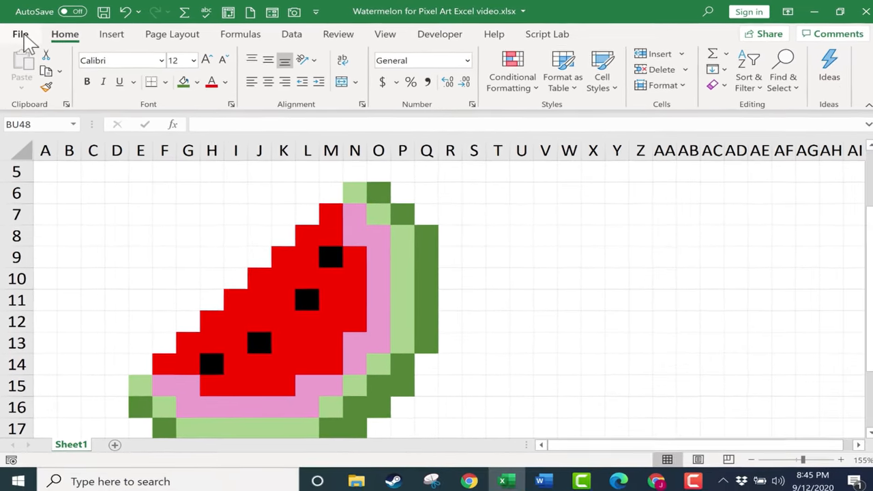
Publish the sheet as 'Watermelon for Pixel Art Excel video.pdf' in Downloads via Create PDF/XPS
left_click(19, 34)
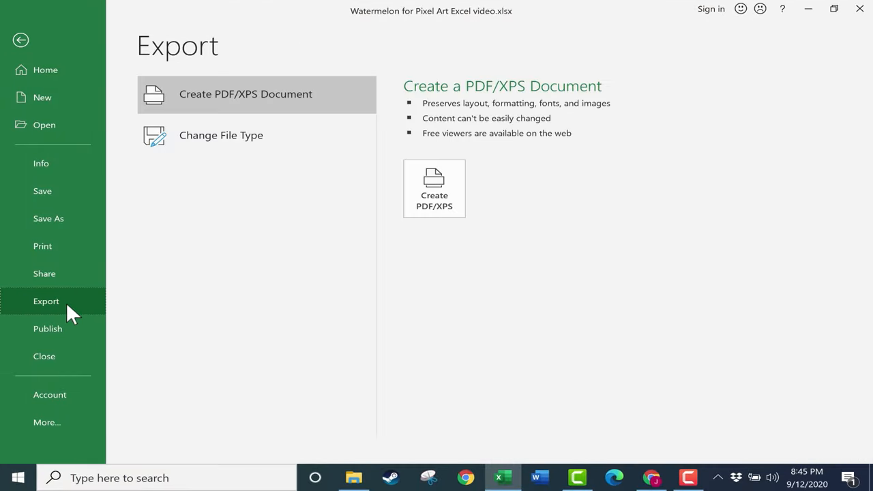
left_click(434, 188)
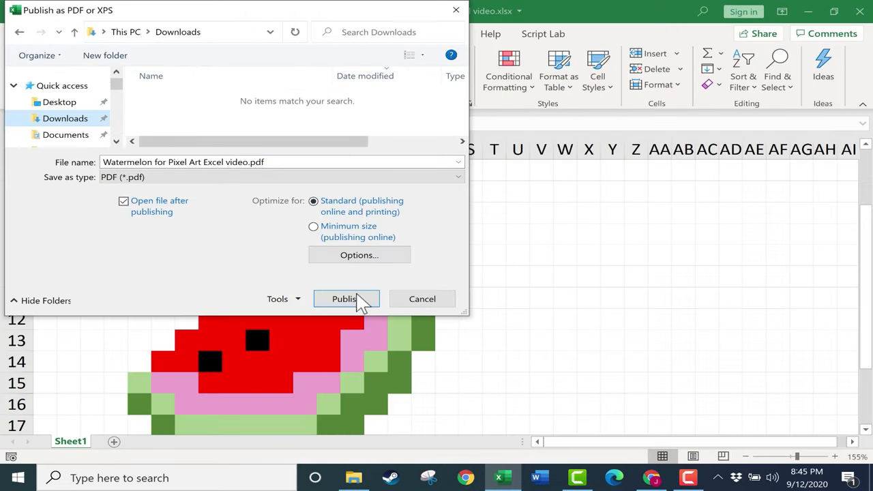
left_click(344, 298)
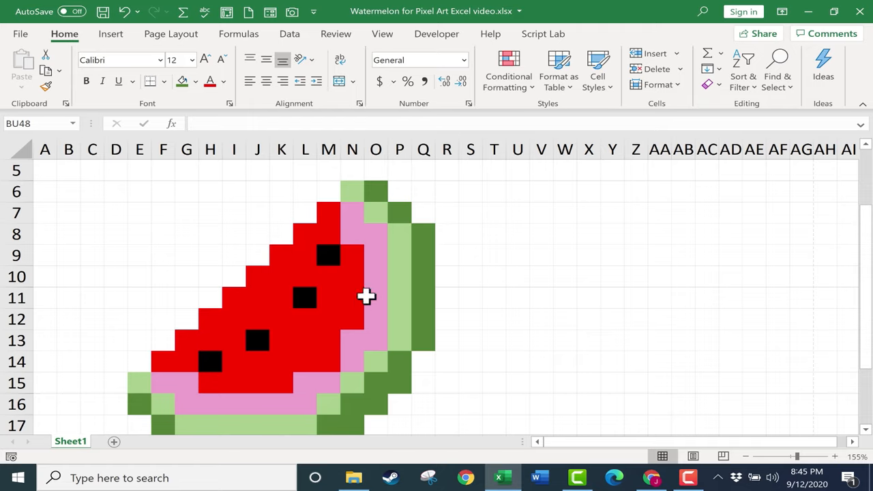
View the exported watermelon page in the PDF opened in Microsoft Edge
left_click(613, 478)
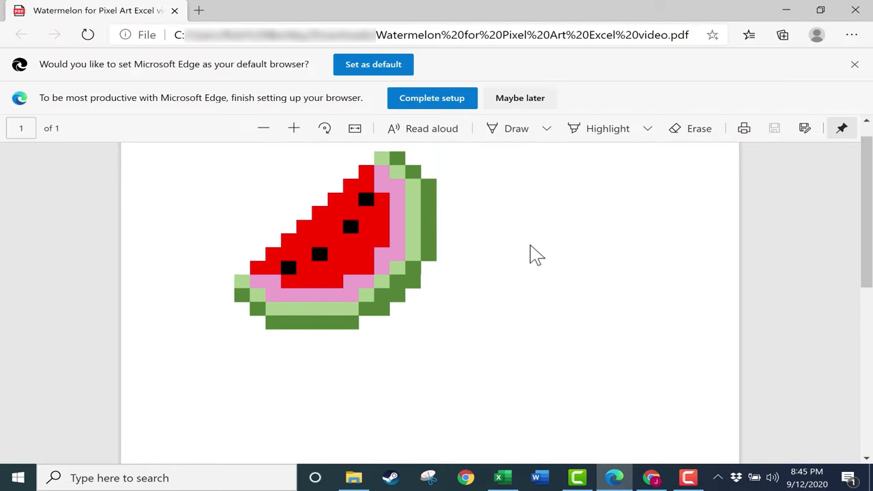
scroll("down", 3)
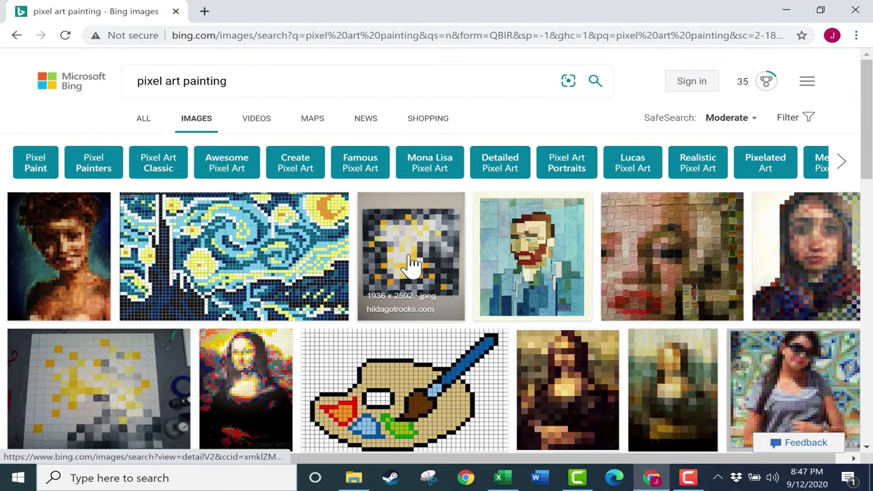
Browse Bing image results and search for 'pixel art horse'
scroll("down", 3)
type("drago")
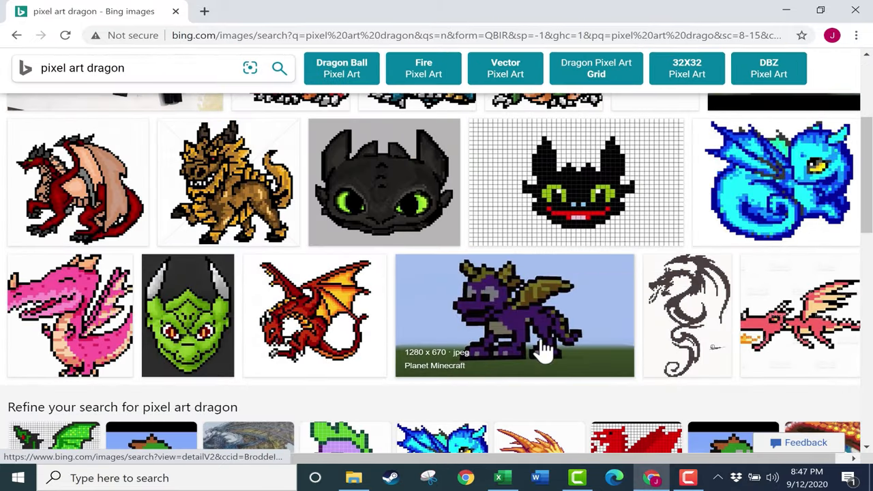
type("pixel art horse")
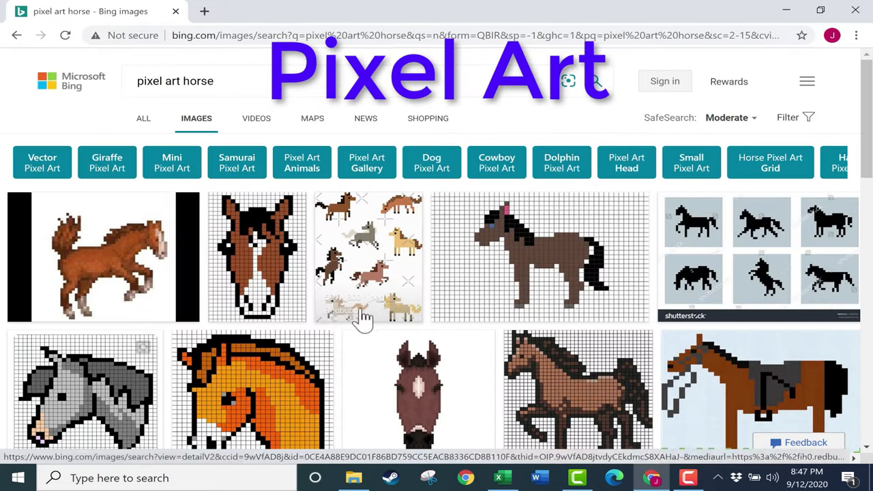
scroll("down", 3)
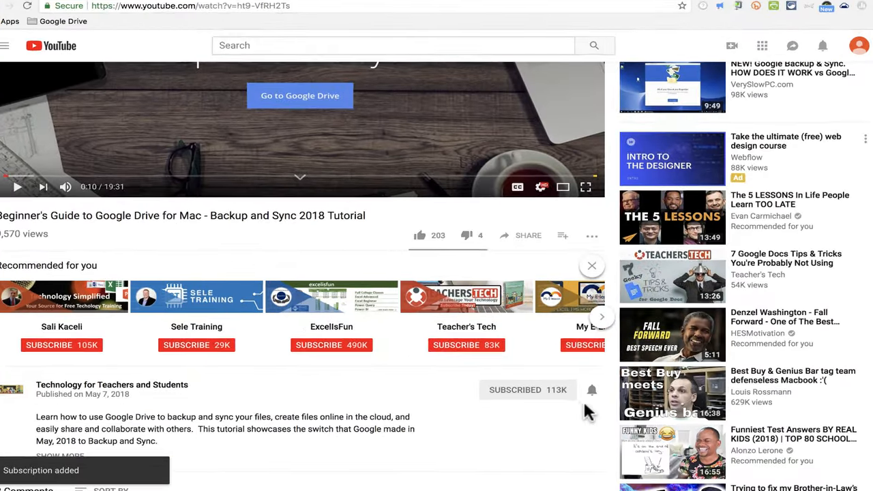
Scroll the YouTube tutorial page toward the notification bell after subscribing
scroll("down", 3)
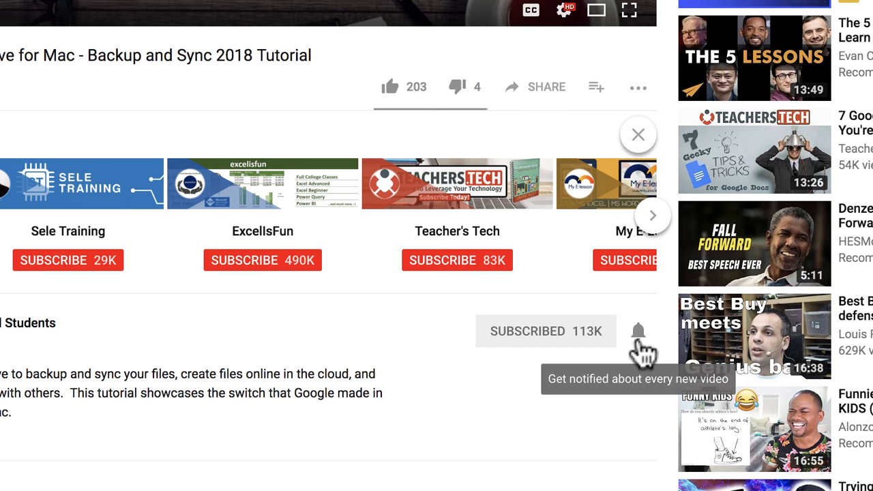